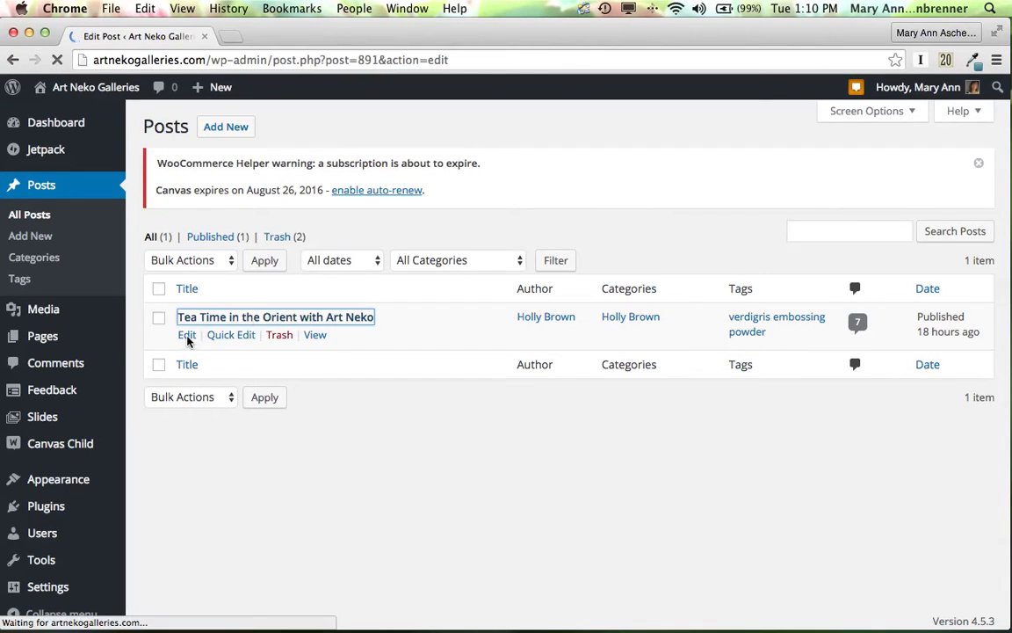
Open 'Tea Time in the Orient with Art Neko' in the editor and review its text, image and tag box.
left_click(186, 334)
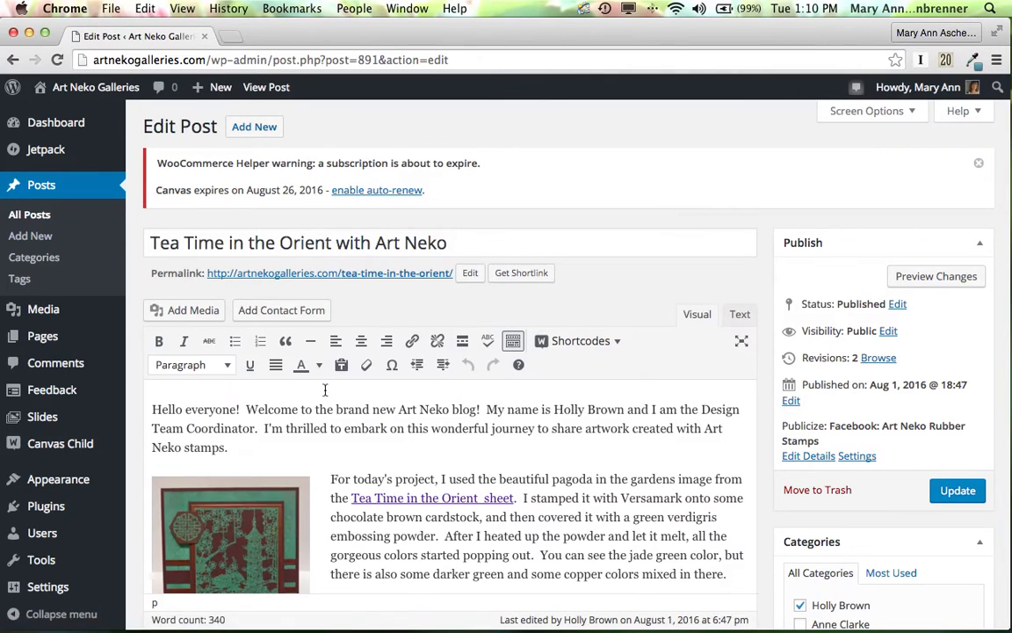
scroll("down", 3)
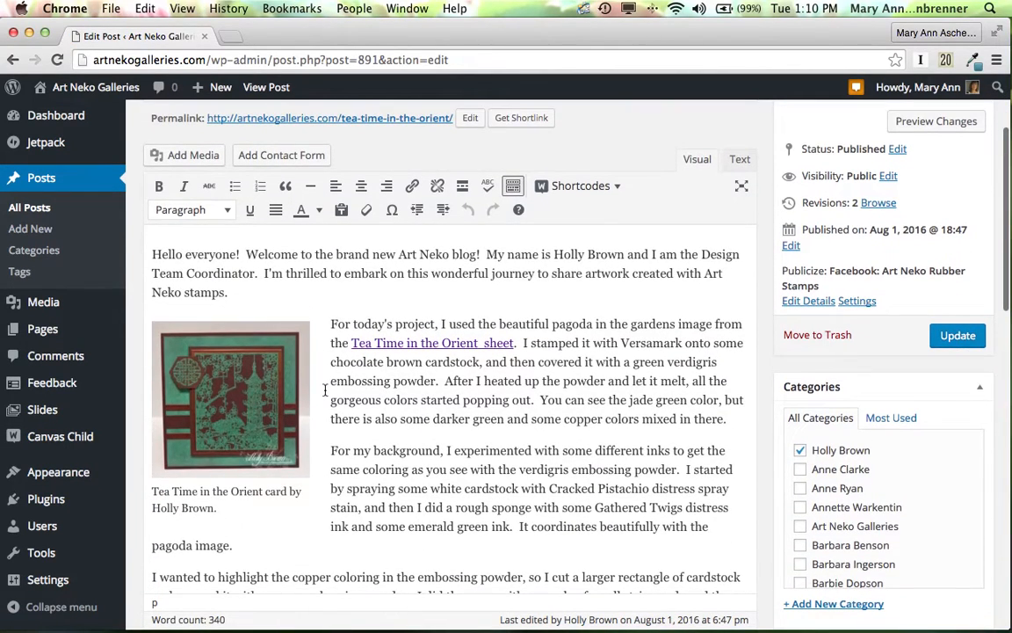
scroll("down", 3)
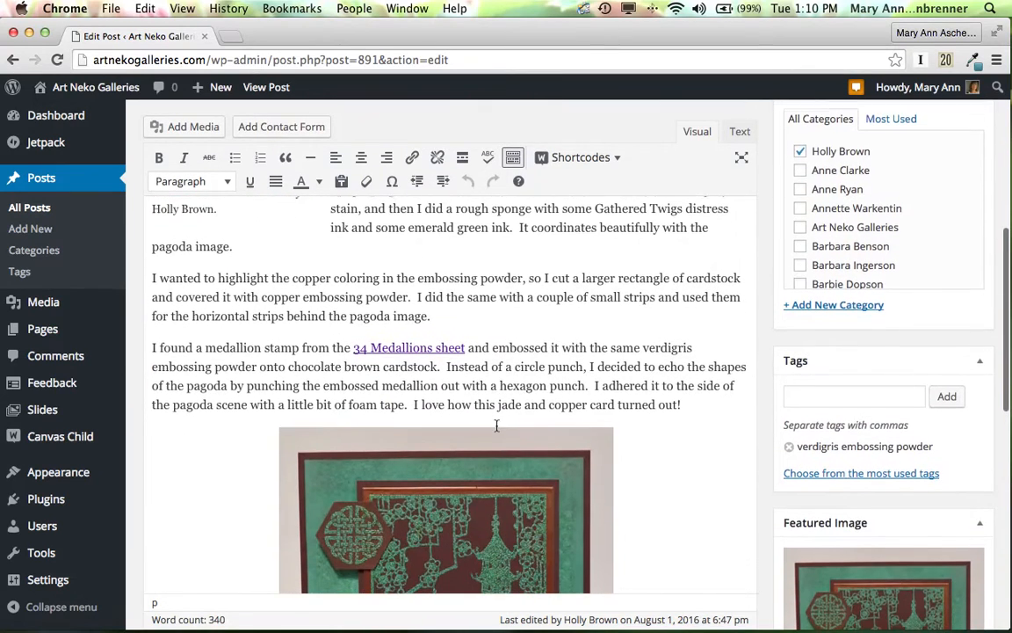
scroll("down", 3)
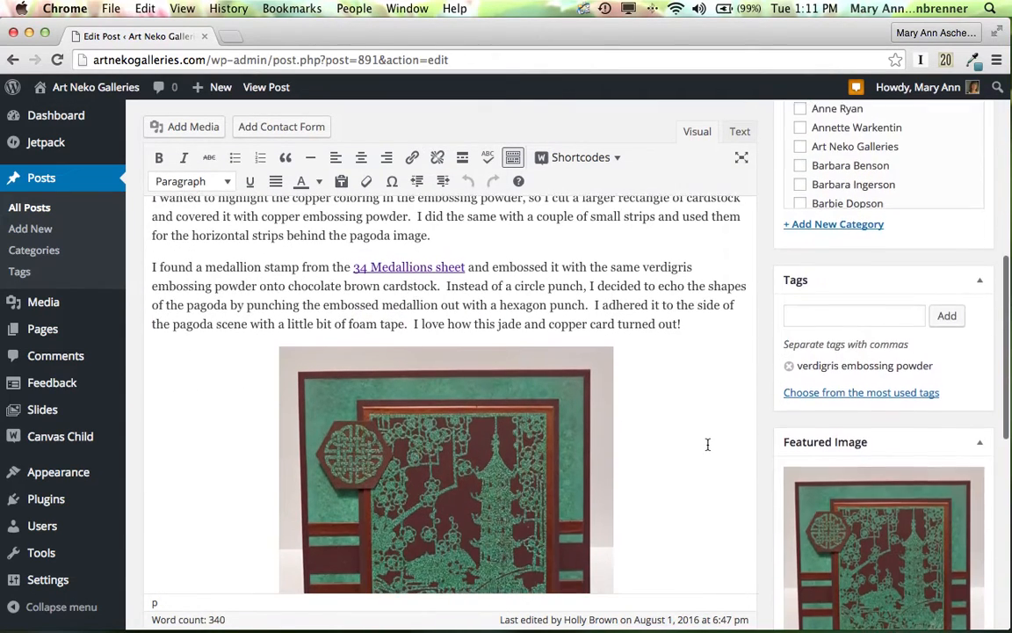
scroll("down", 3)
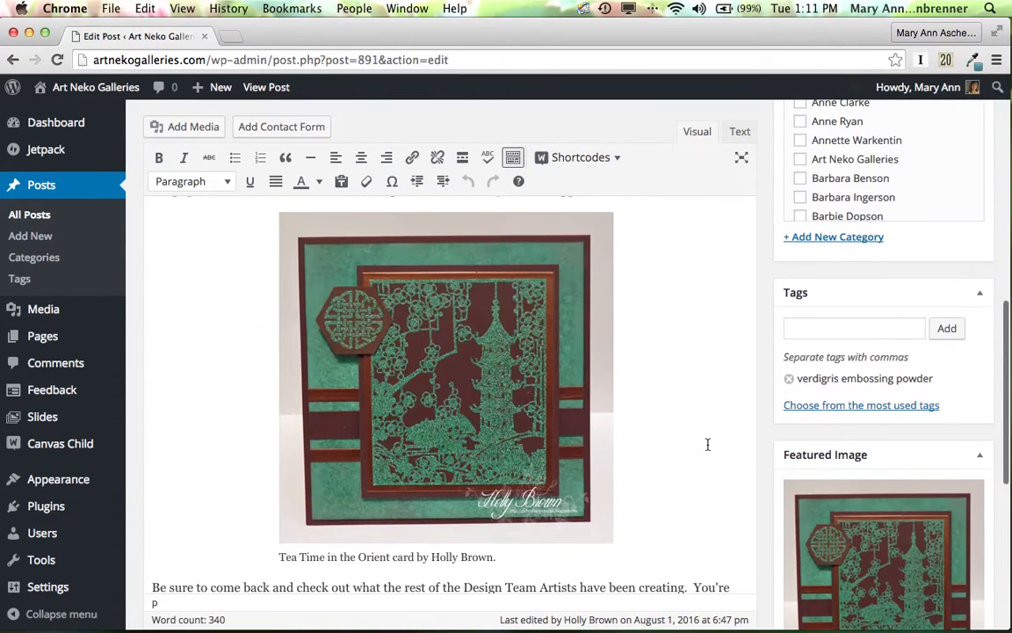
scroll("up", 3)
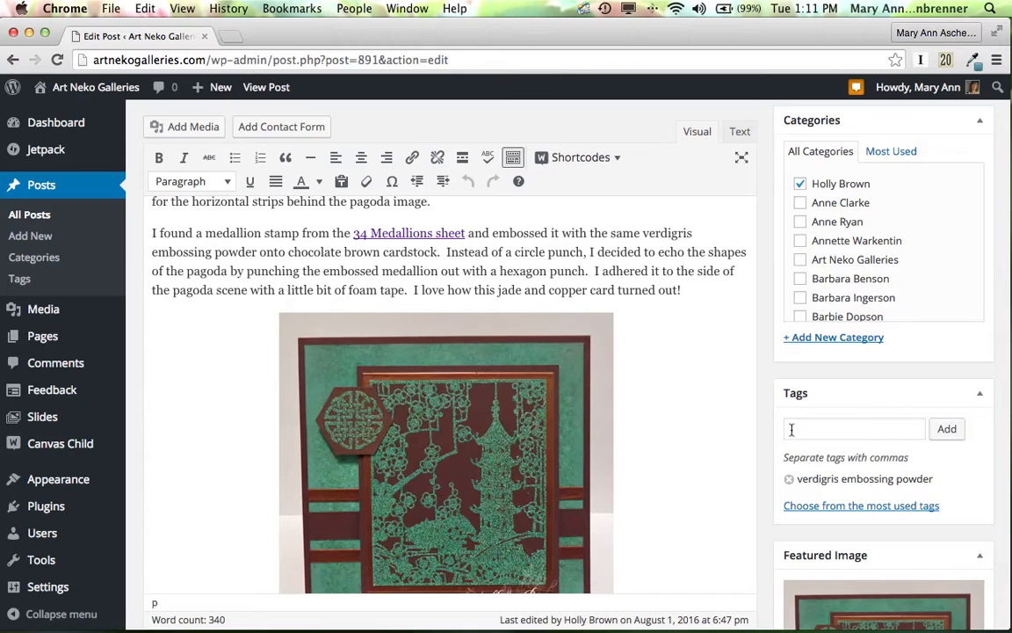
mouse_move(841, 455)
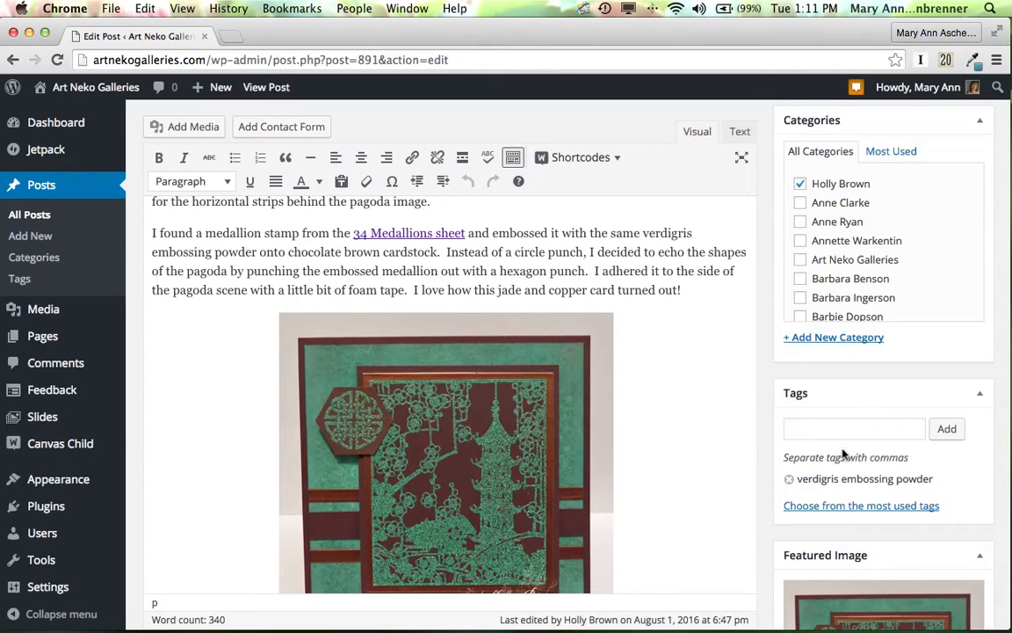
mouse_move(34, 256)
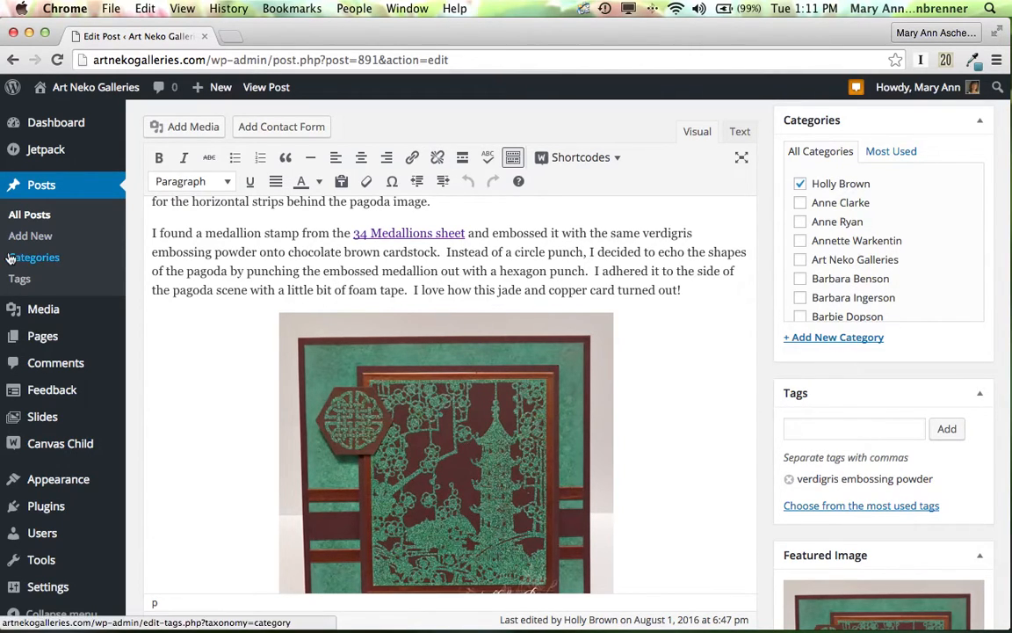
mouse_move(19, 277)
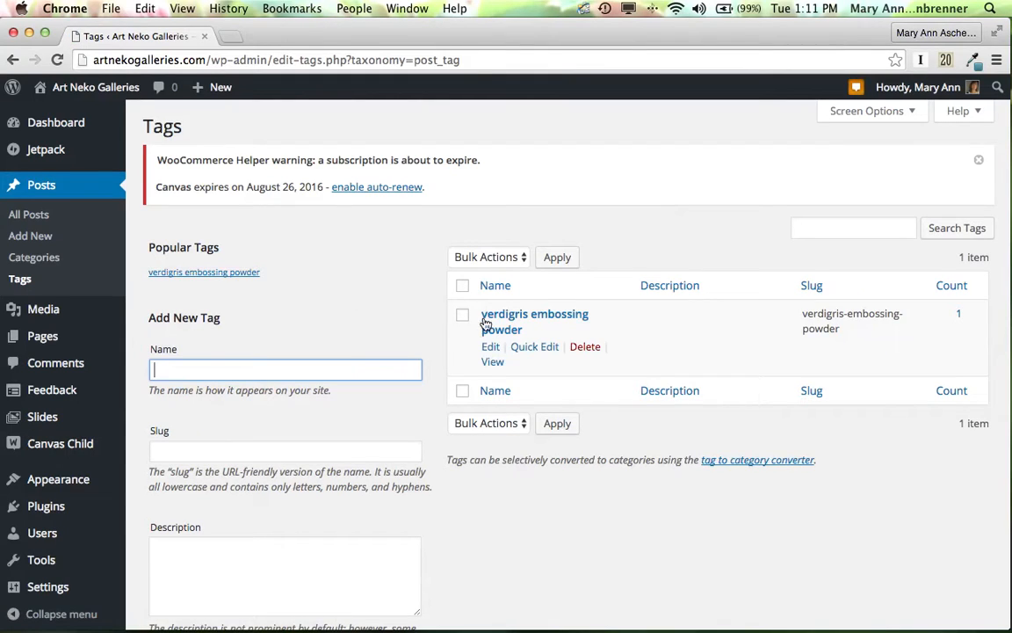
mouse_move(573, 318)
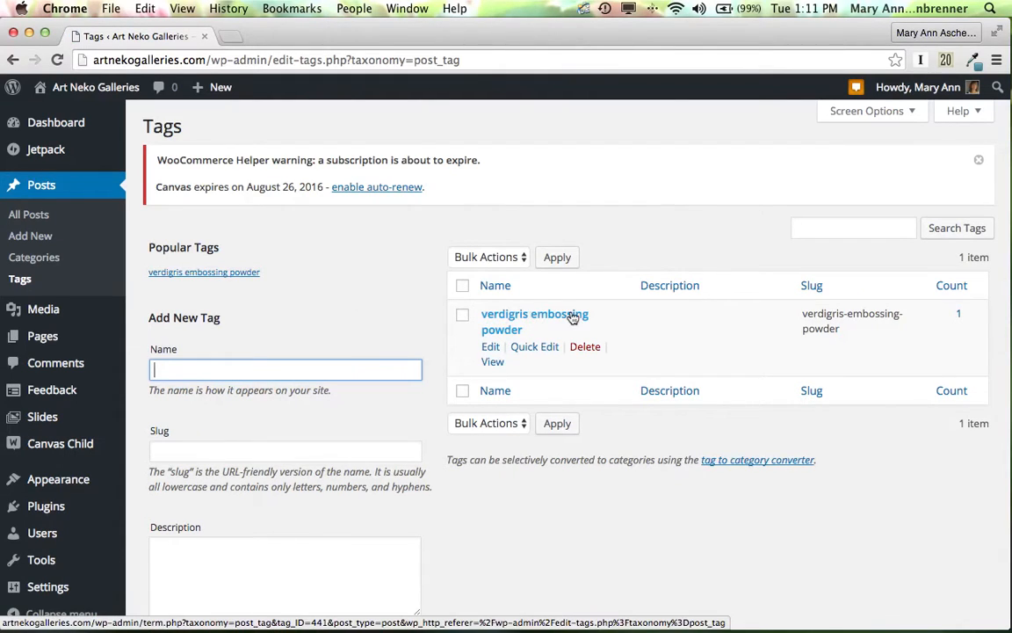
mouse_move(407, 334)
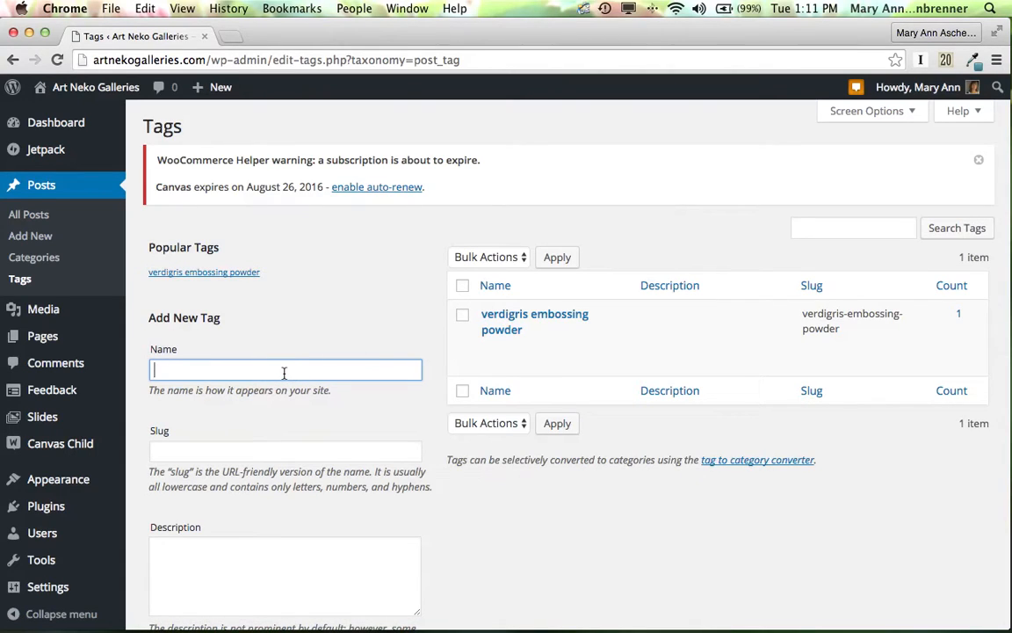
Create a new site tag named 'Tea Time in the Orient' from the Tags screen.
type("Tea Time in")
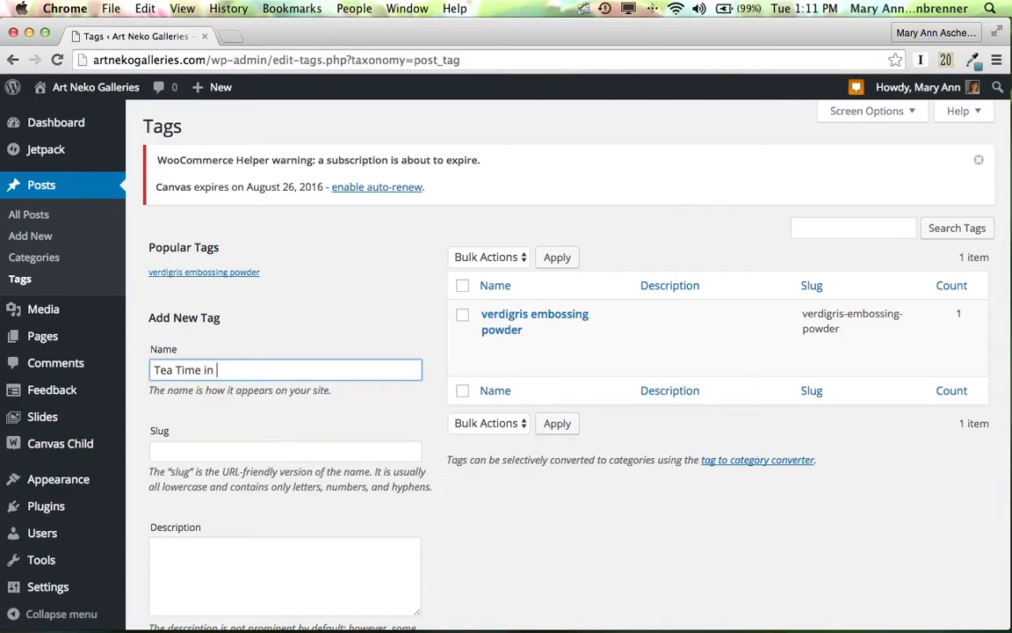
type("the Orient")
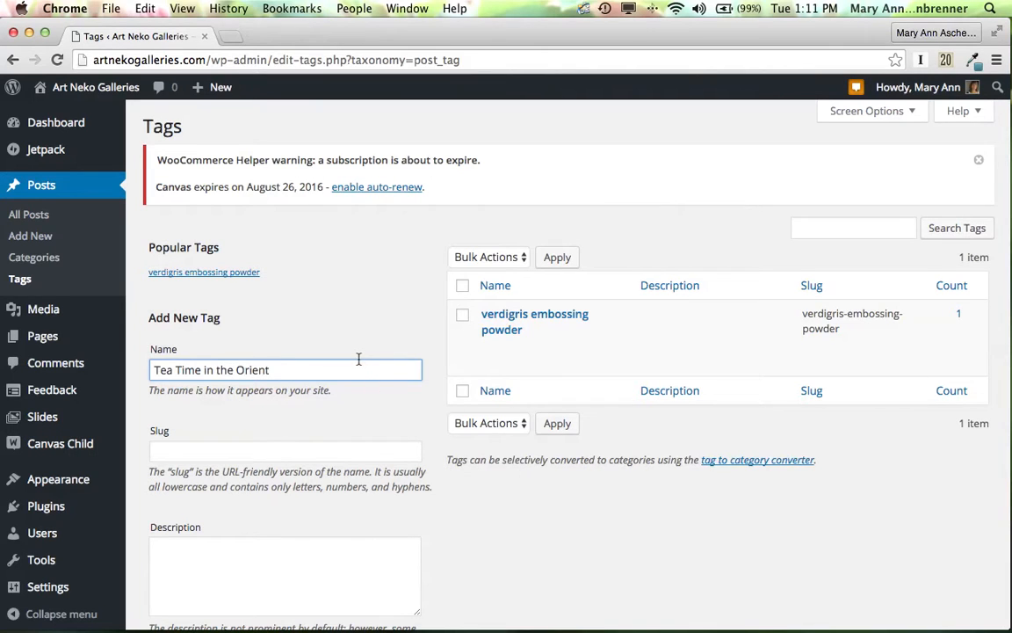
scroll("down", 3)
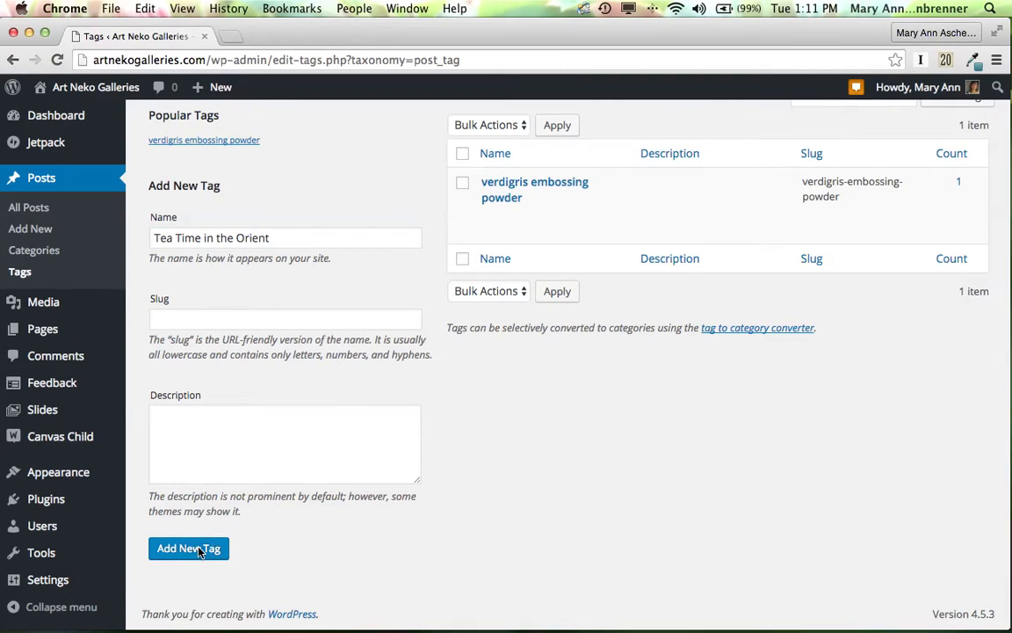
left_click(188, 548)
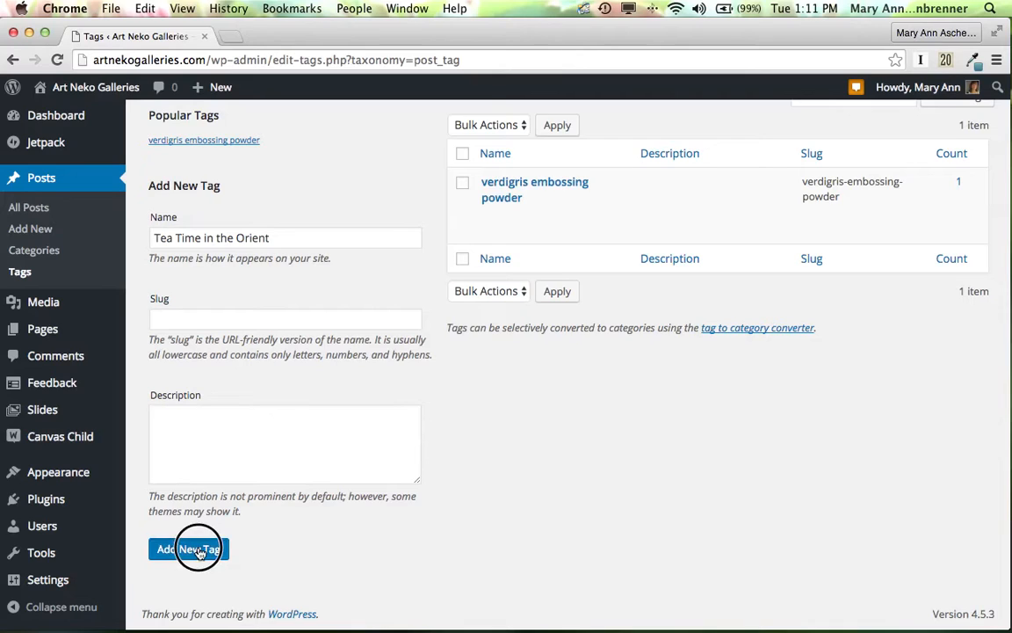
left_click(188, 548)
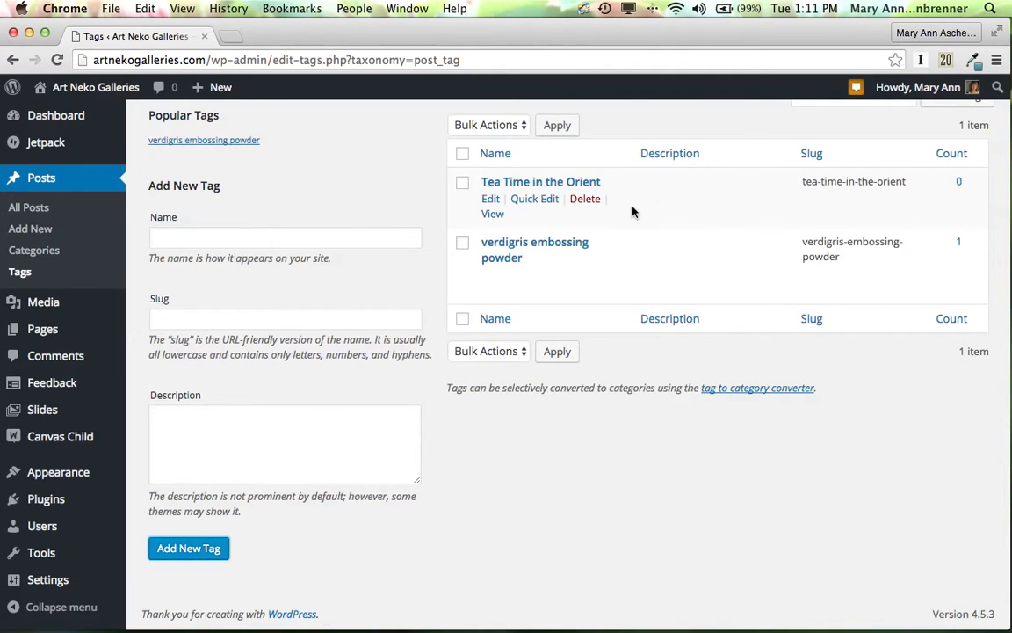
mouse_move(833, 187)
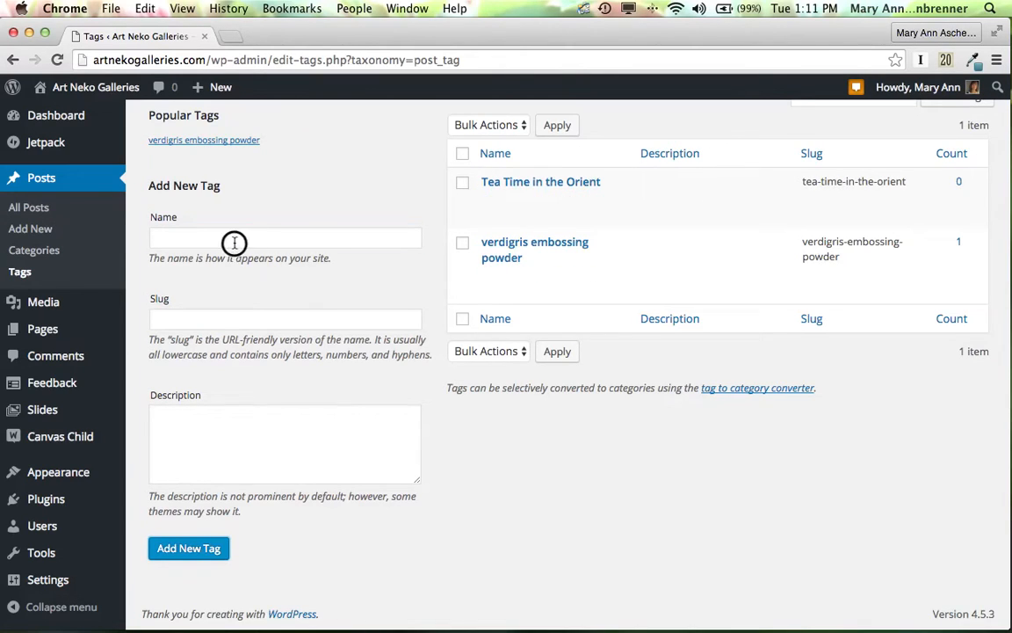
Create a new site tag named 'medallion'.
left_click(284, 237)
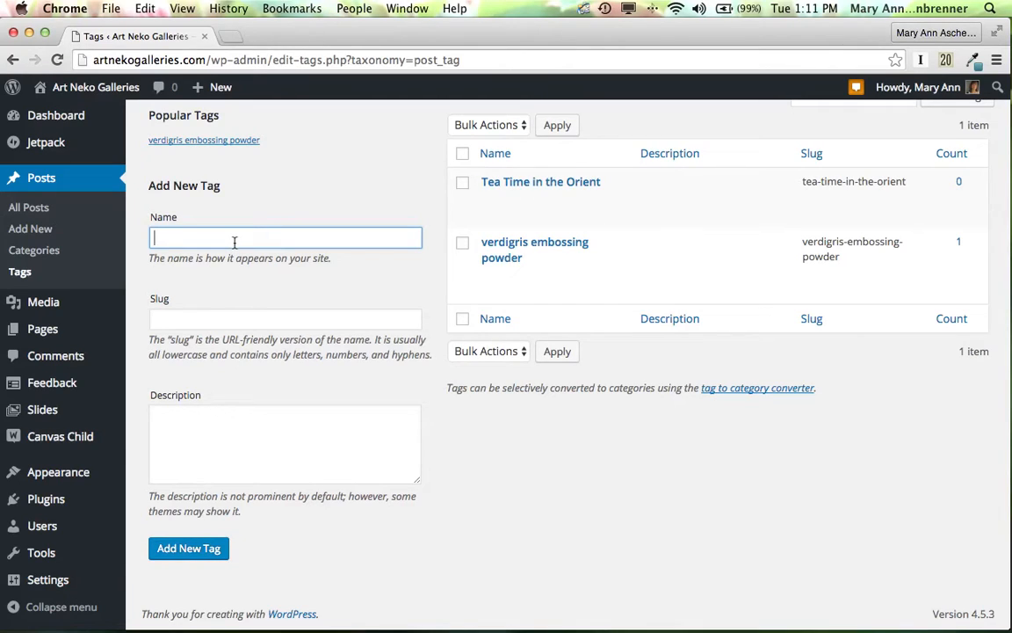
type("me")
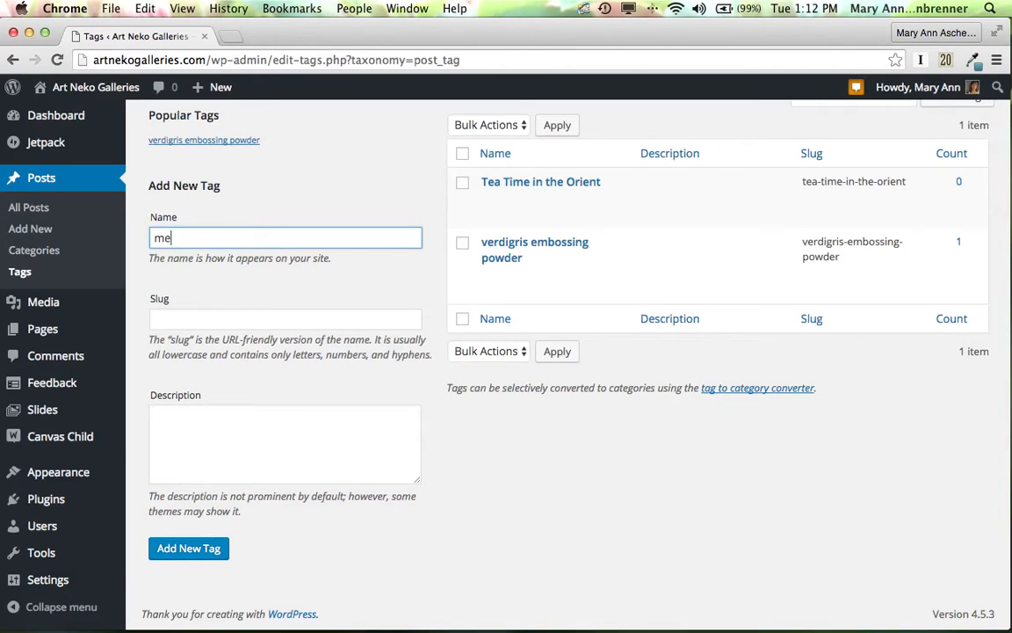
type("dallion")
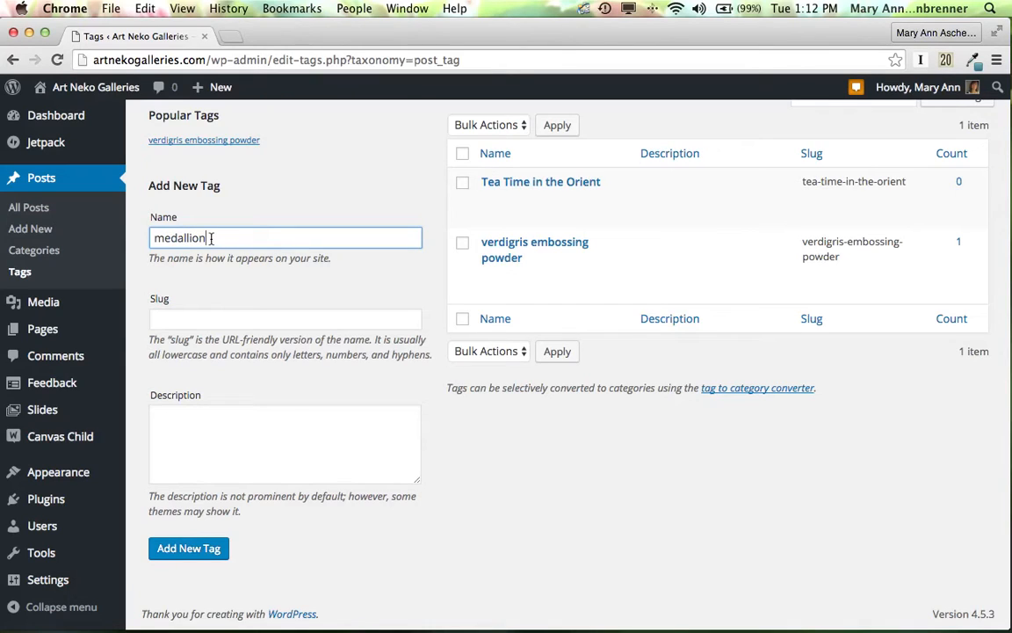
mouse_move(246, 211)
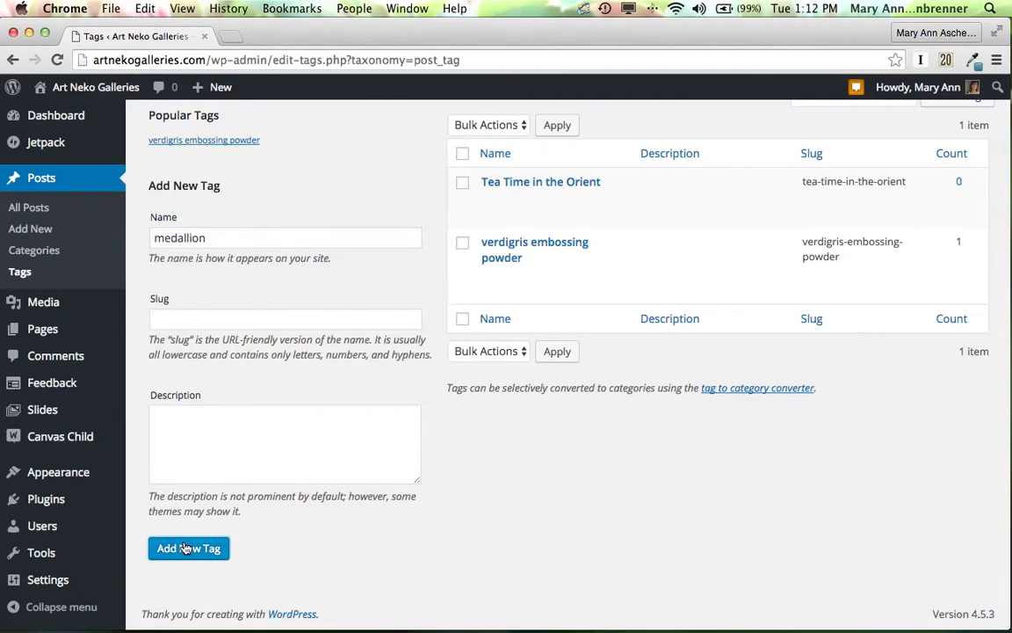
left_click(188, 549)
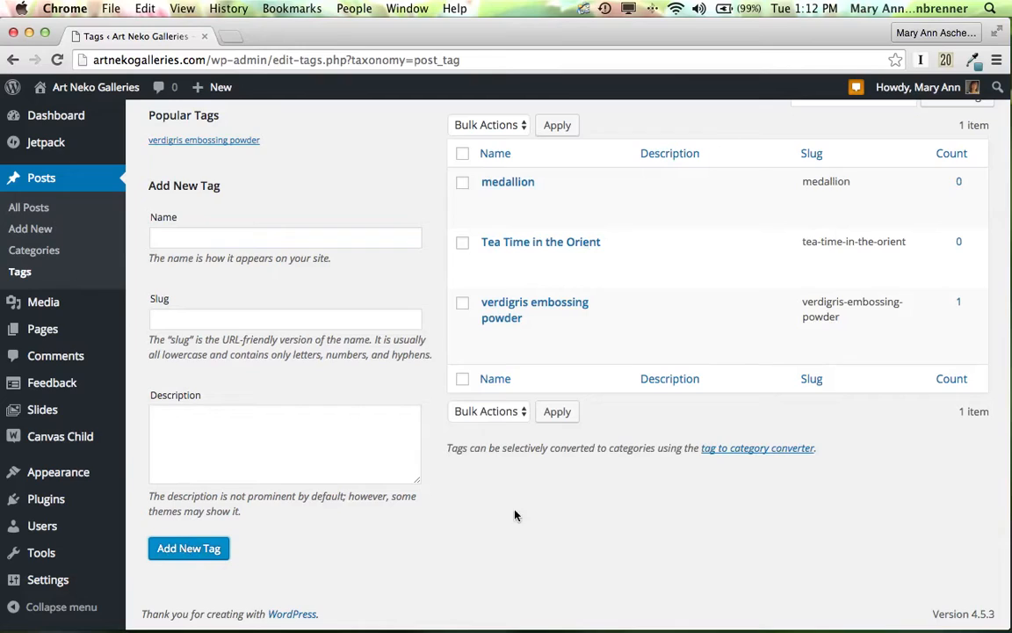
mouse_move(576, 534)
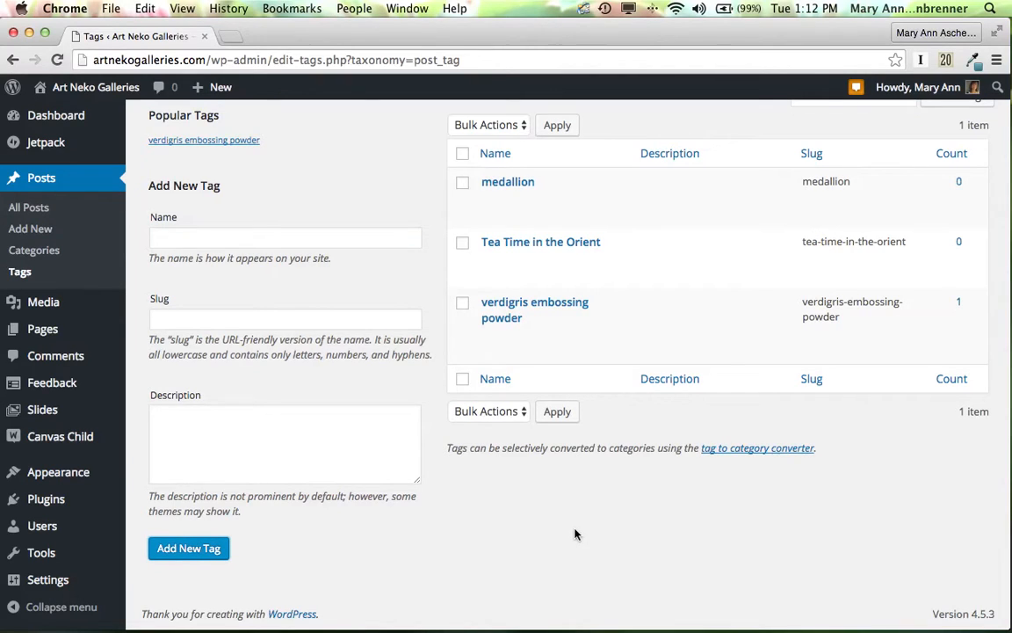
mouse_move(554, 472)
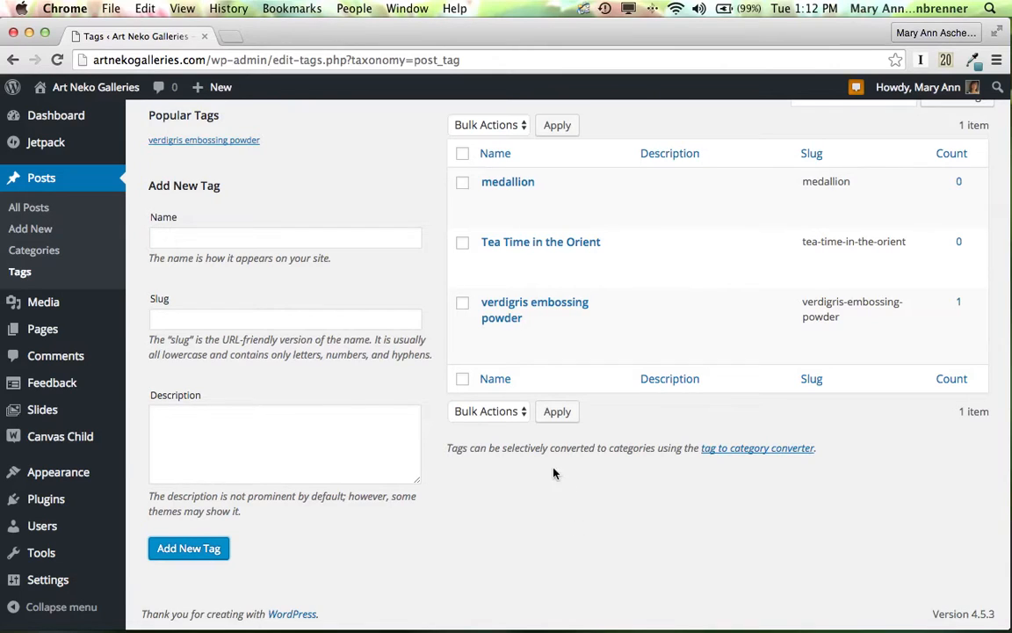
mouse_move(508, 181)
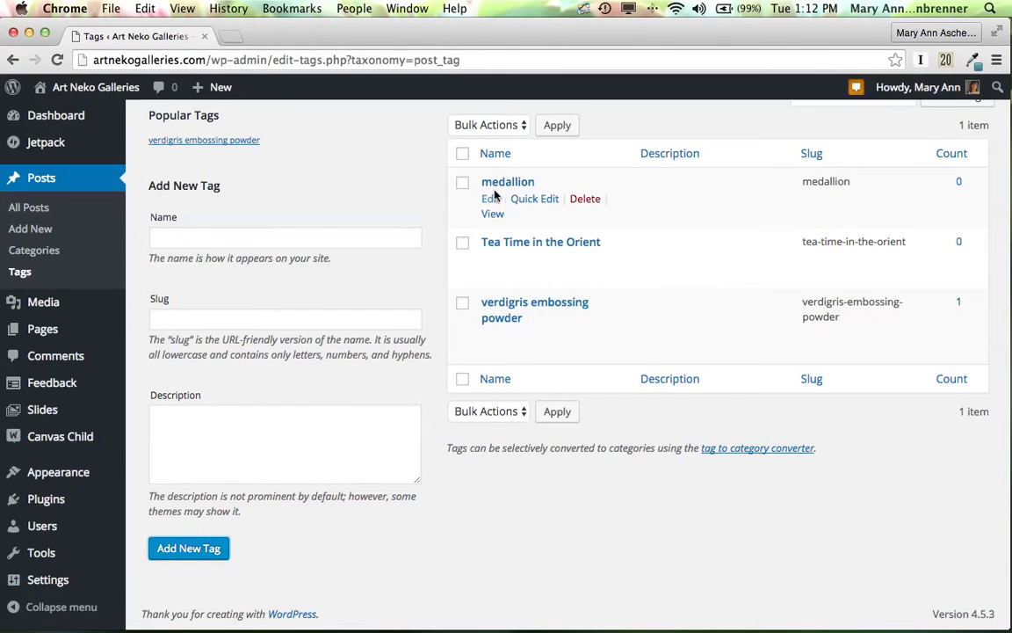
mouse_move(369, 218)
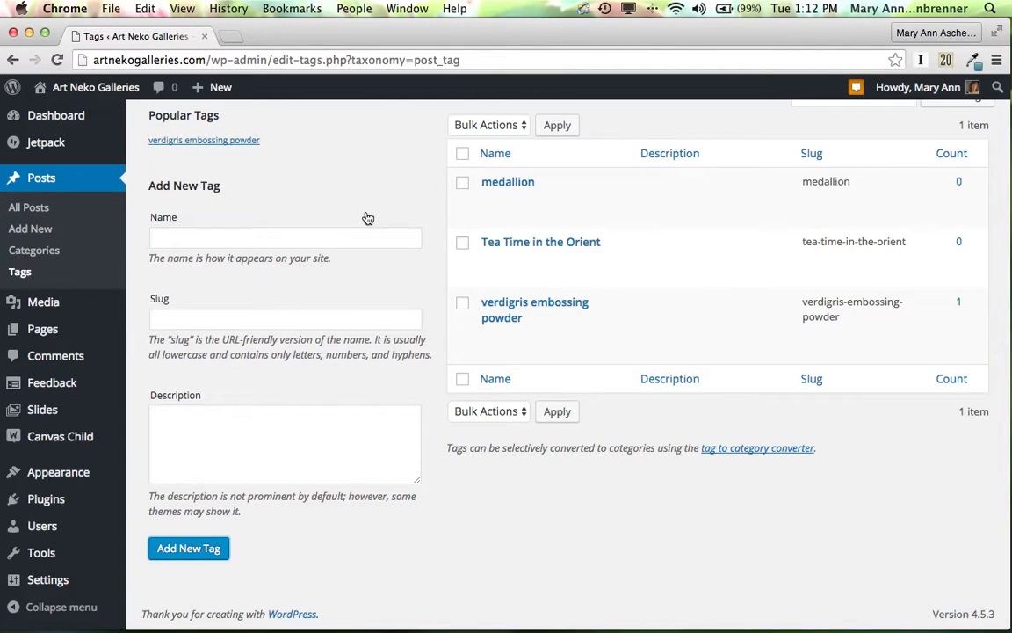
Create the 'embossing powder' and 'pagoda' tags, bringing the tag list to five.
left_click(285, 237)
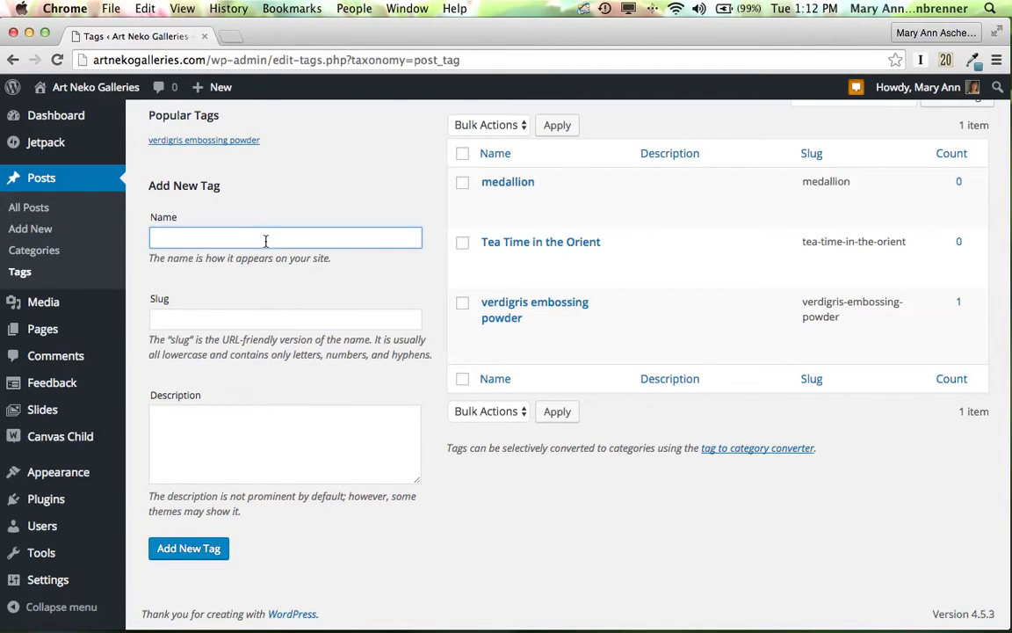
type("embossing pow")
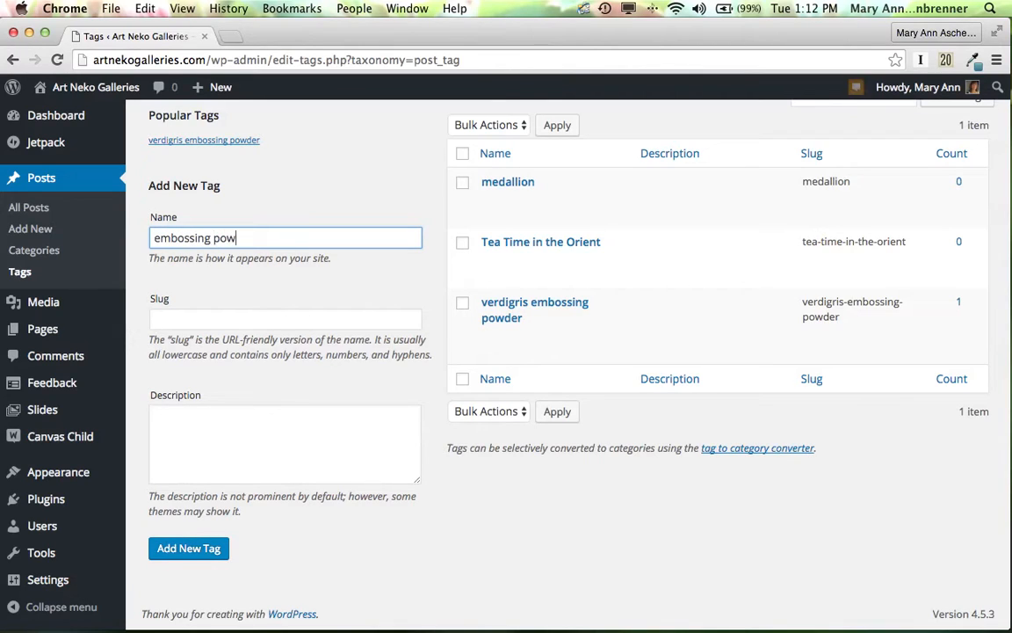
type("der")
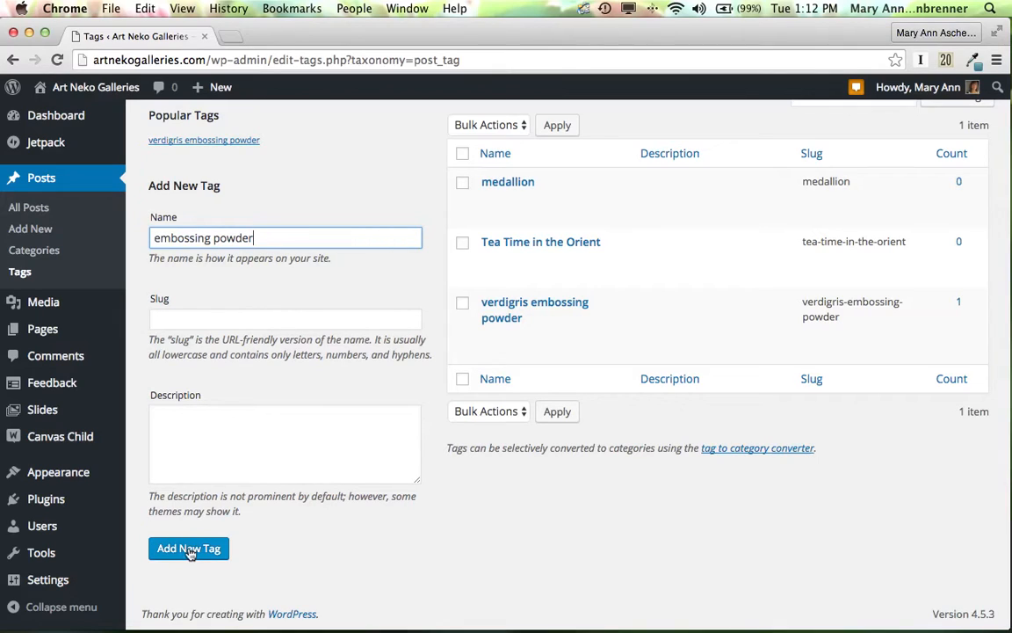
left_click(188, 549)
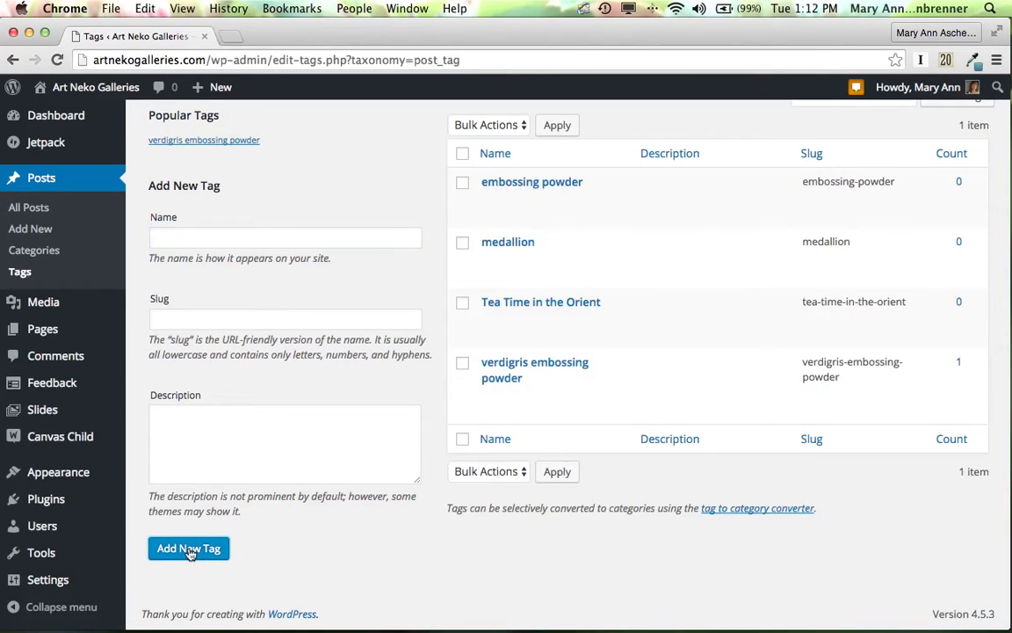
mouse_move(209, 358)
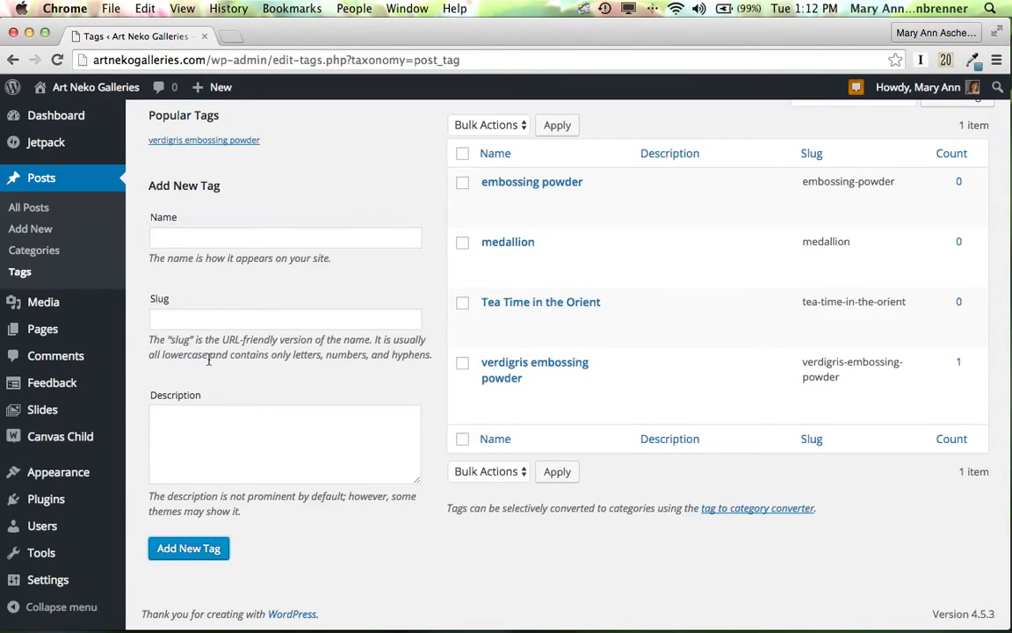
left_click(284, 237)
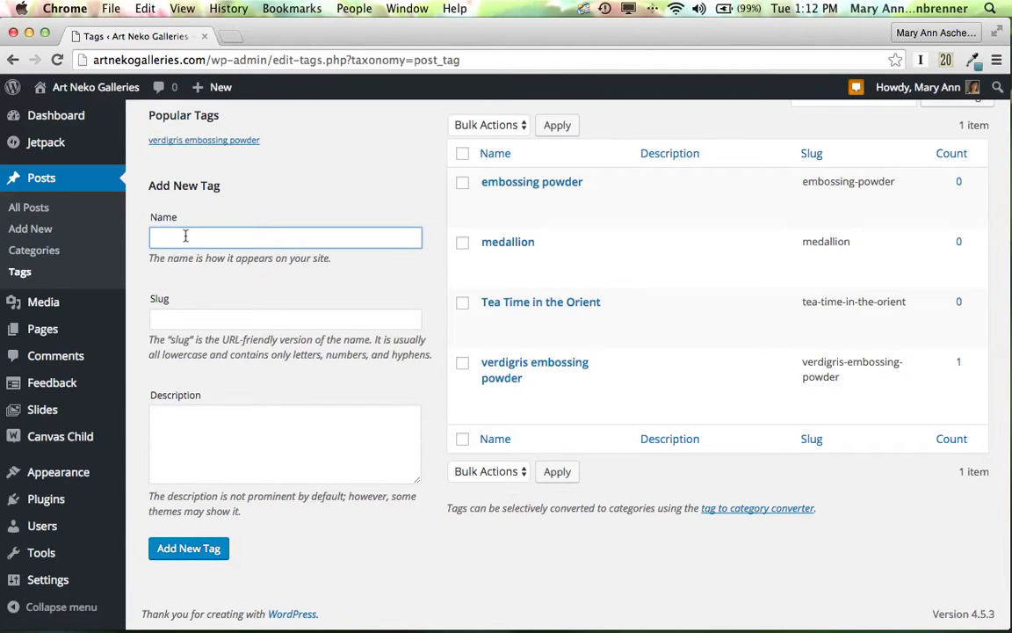
type("pagoda")
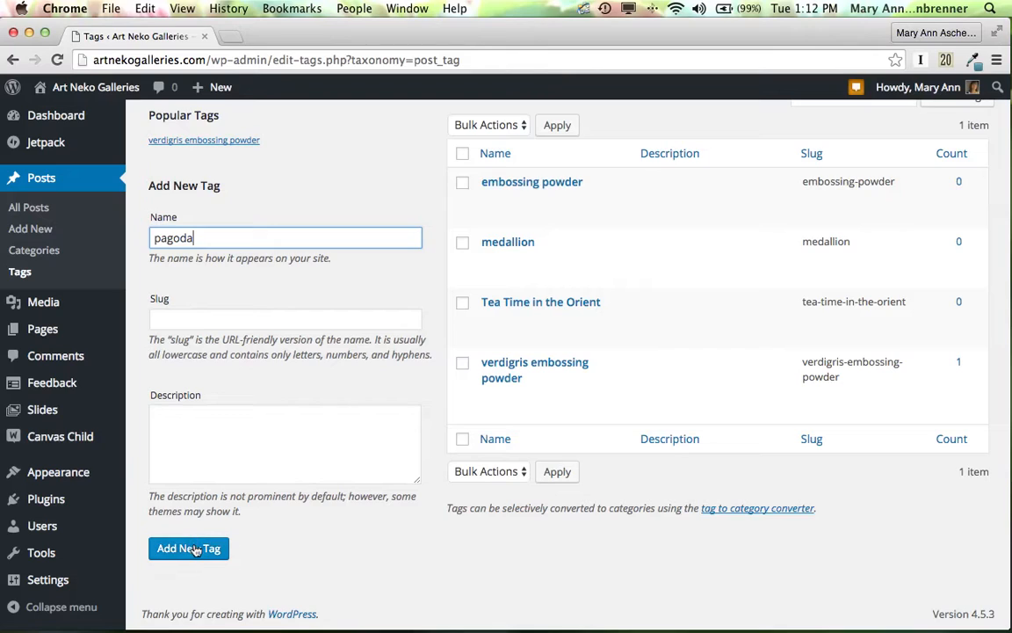
left_click(188, 548)
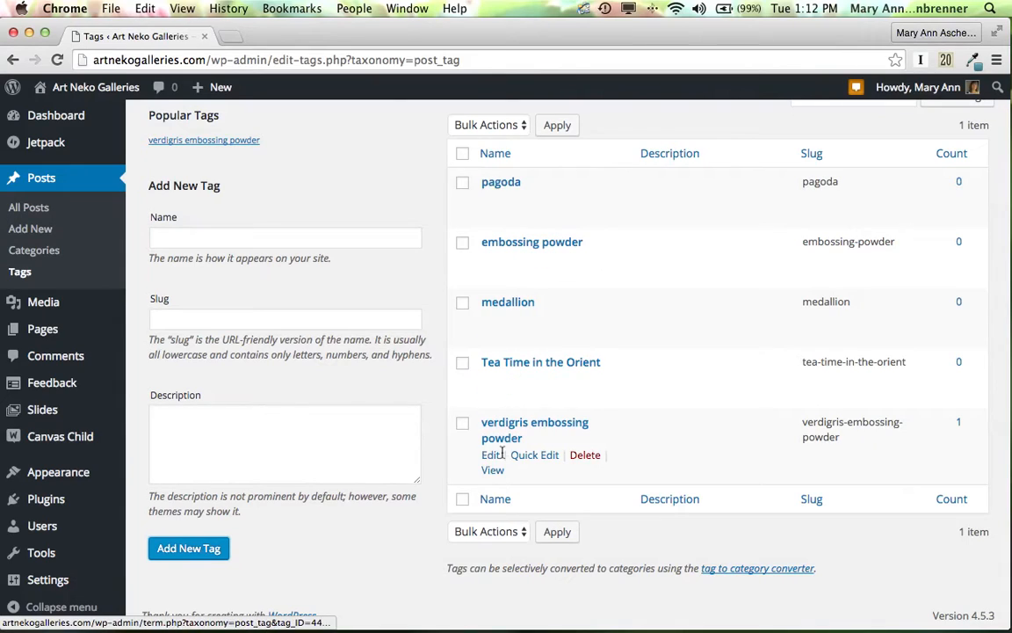
mouse_move(414, 530)
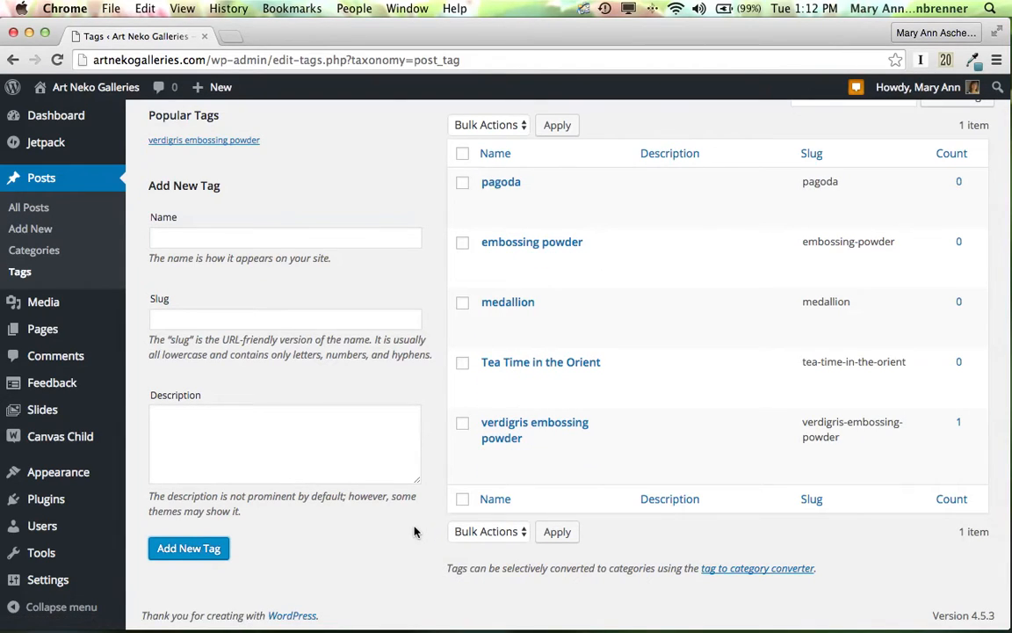
mouse_move(413, 540)
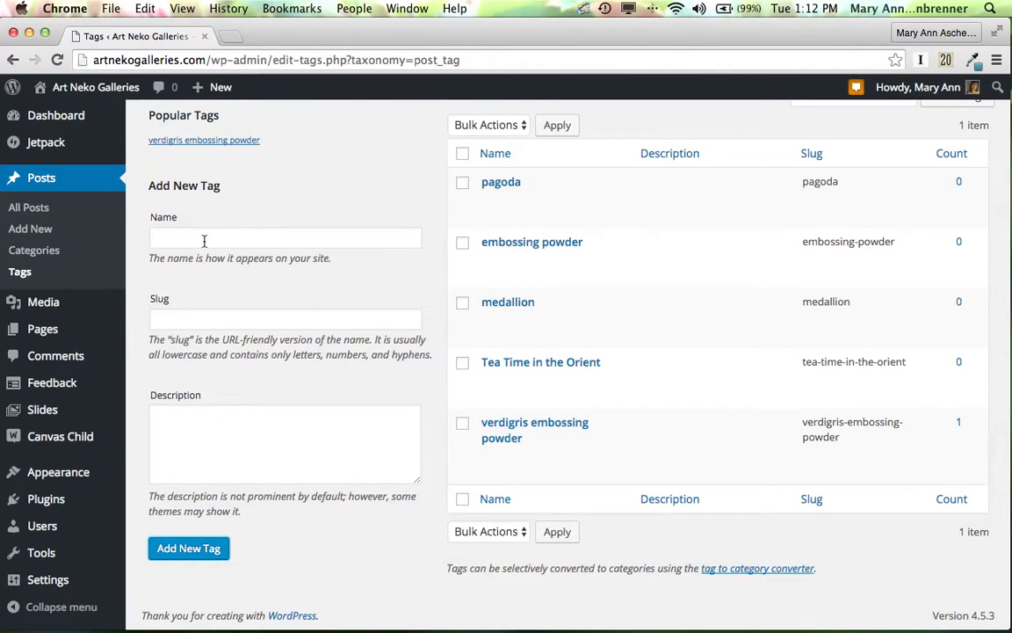
mouse_move(28, 207)
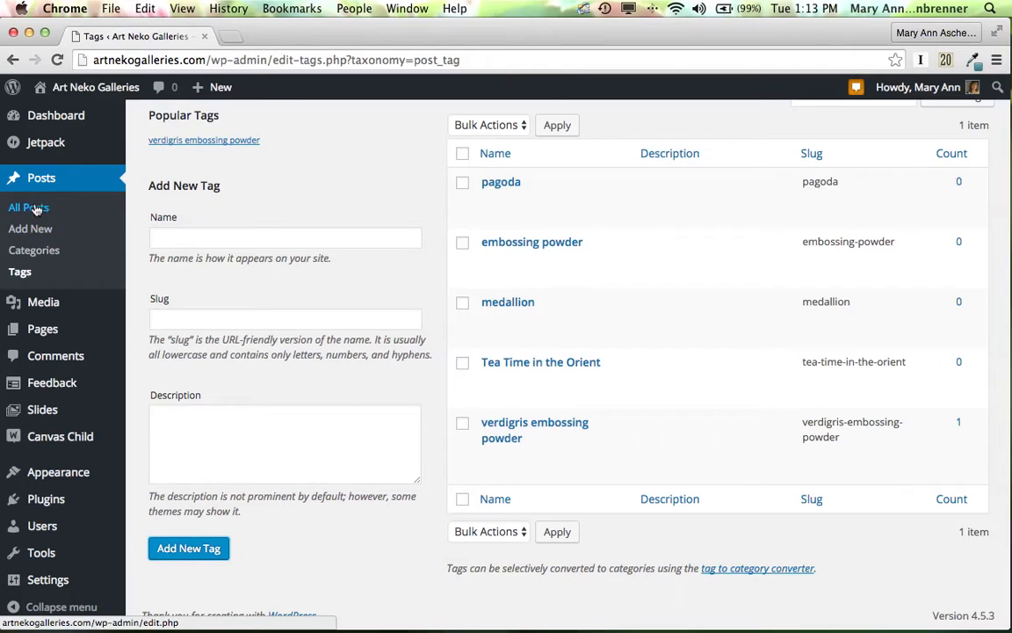
Reopen the Tea Time in the Orient post for editing and go to its Tags box.
left_click(28, 207)
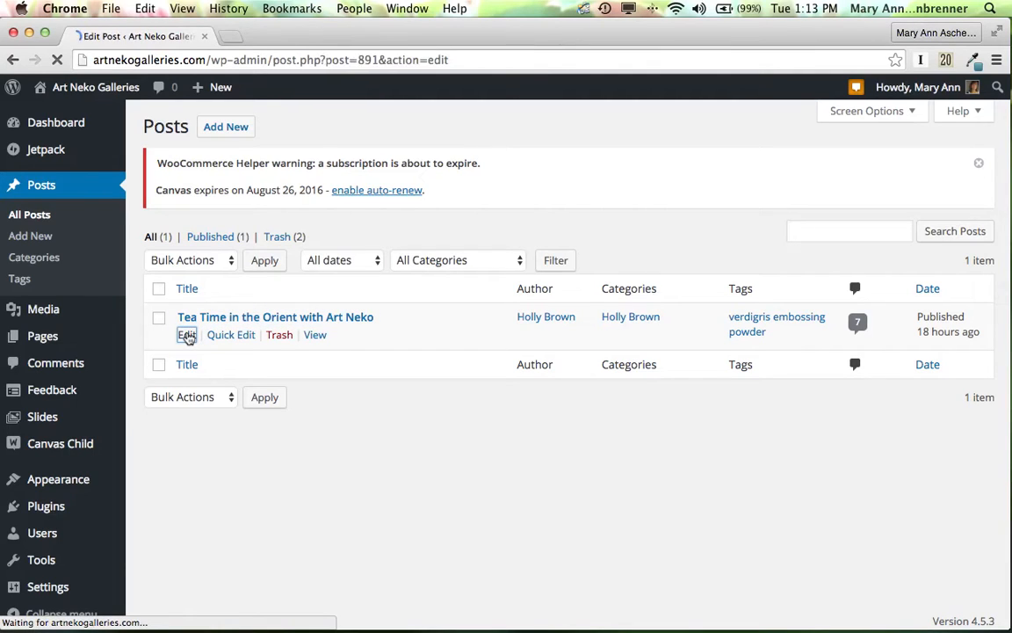
left_click(186, 334)
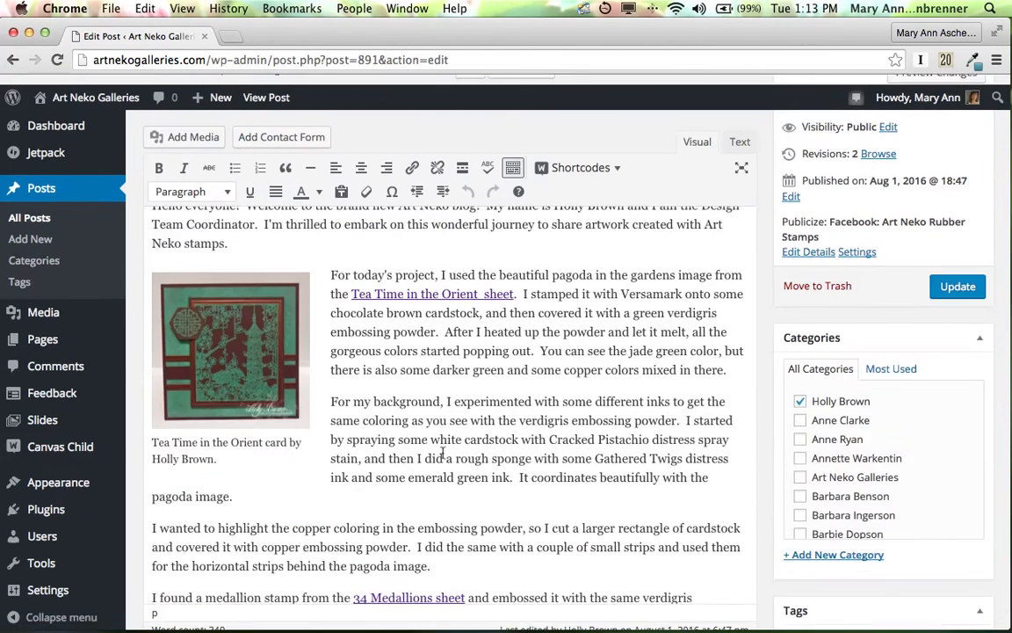
scroll("down", 3)
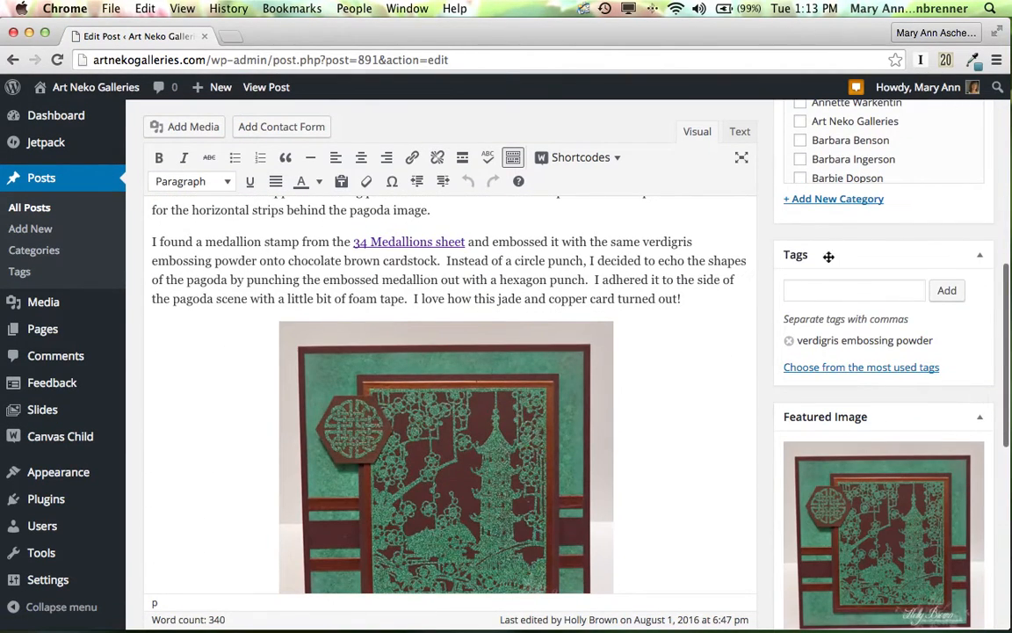
left_click(854, 290)
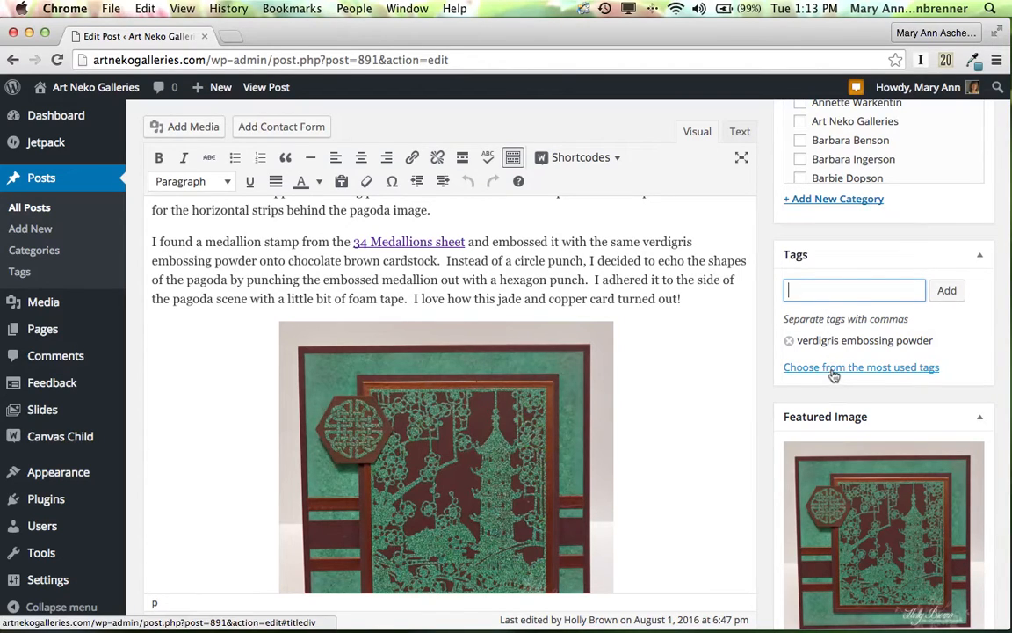
left_click(861, 367)
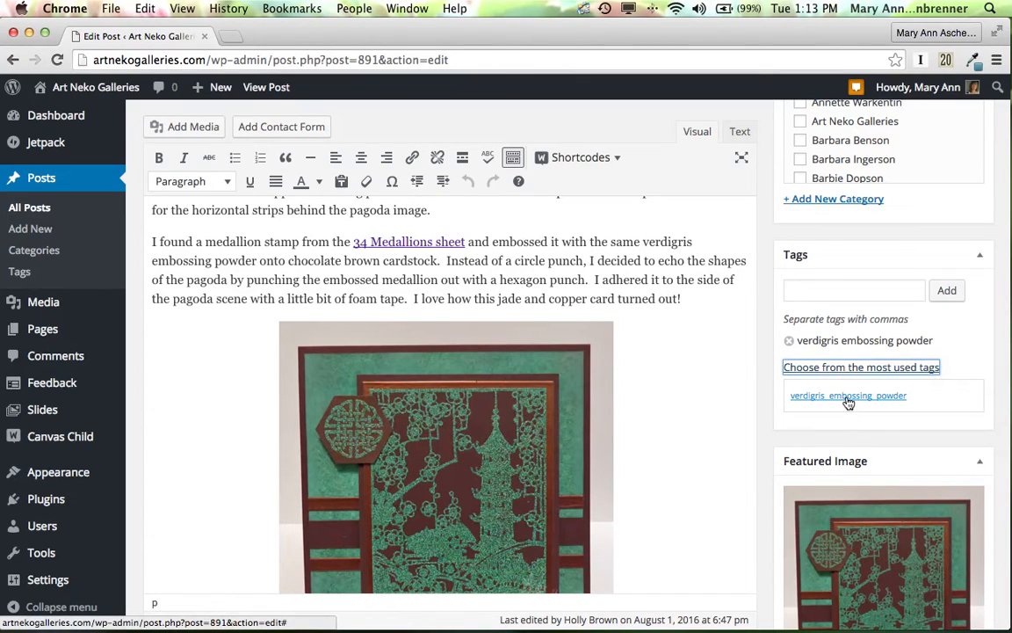
left_click(852, 290)
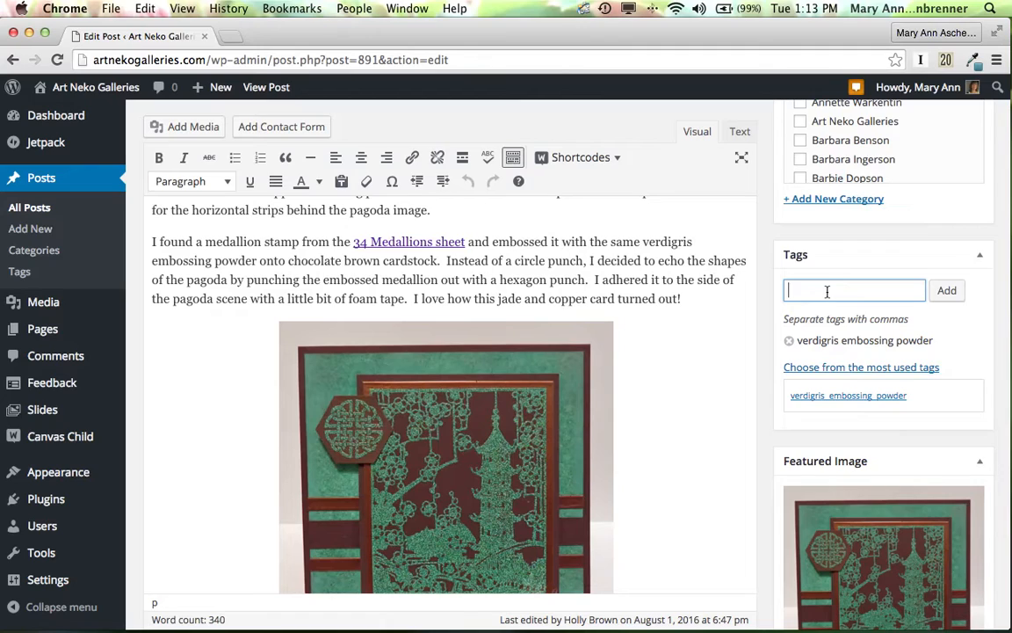
Attach the Tea Time in the Orient, medallion and embossing powder tags to the post.
type("Tea Tim")
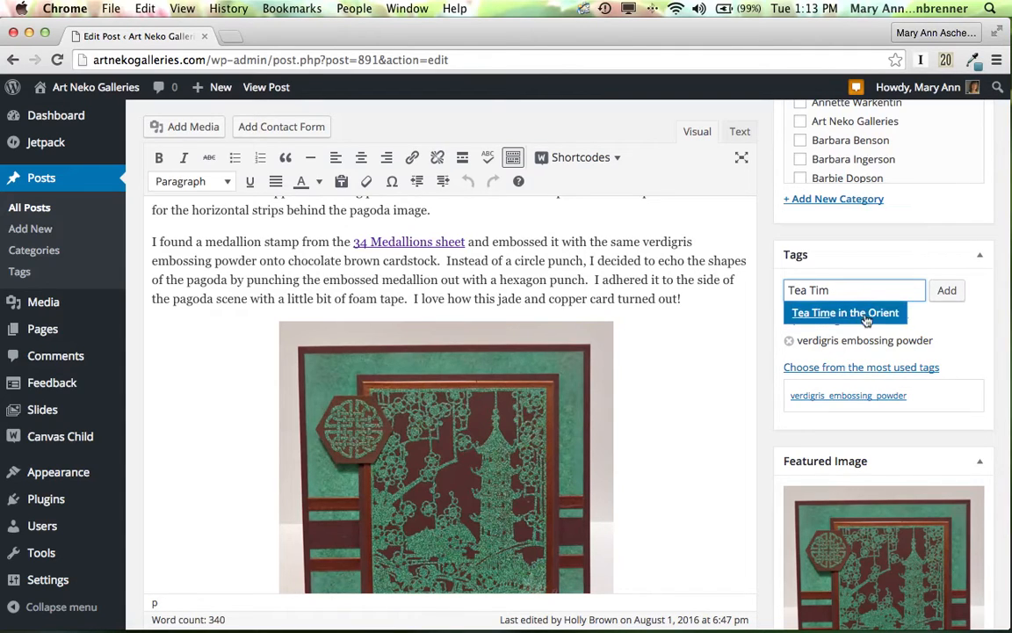
left_click(844, 313)
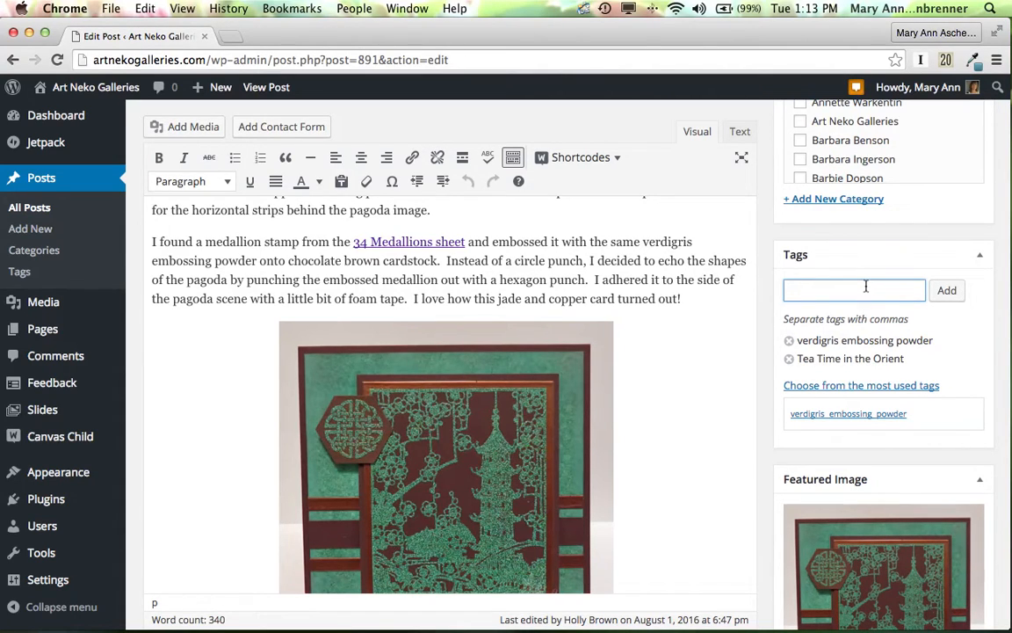
type("medall")
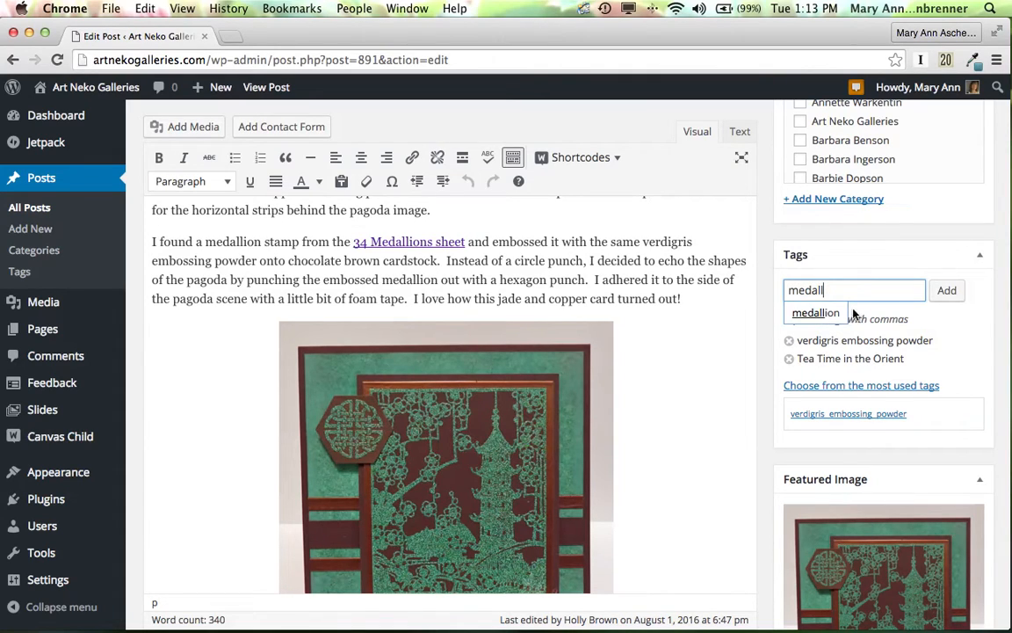
left_click(945, 290)
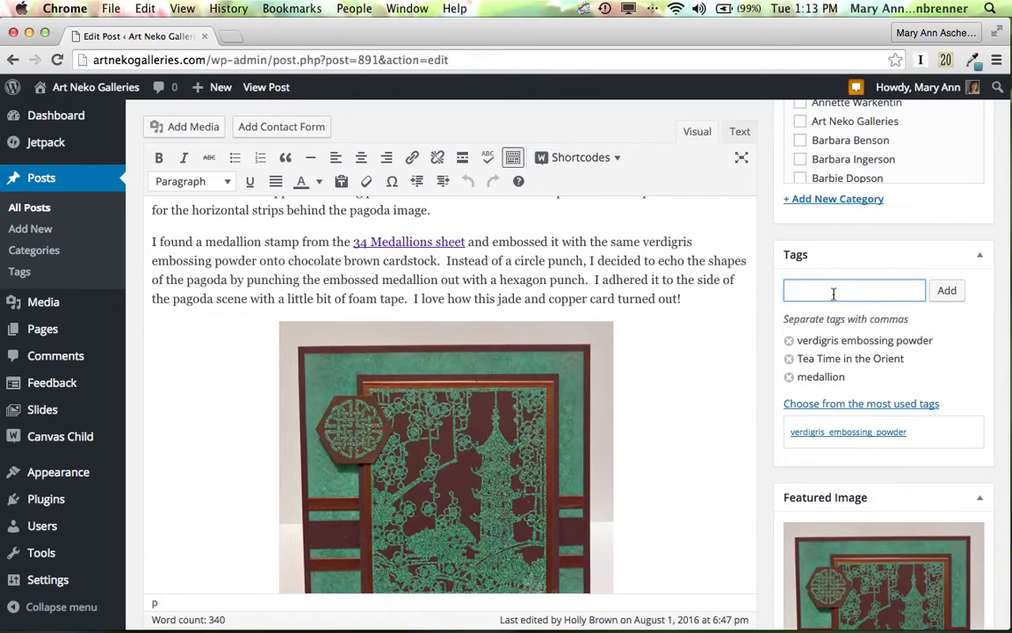
type("embo")
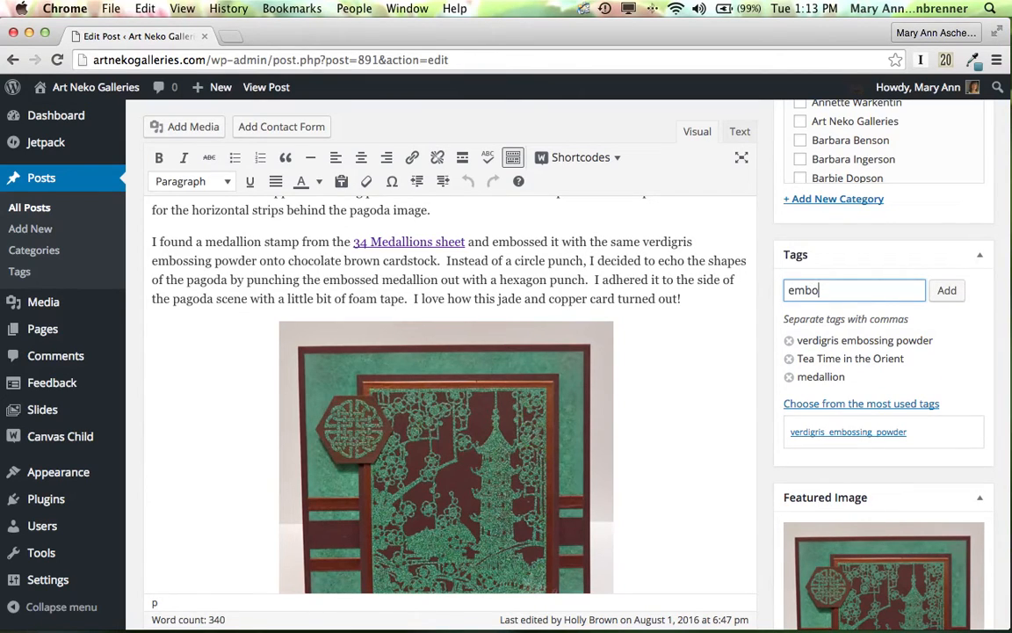
type("ssing")
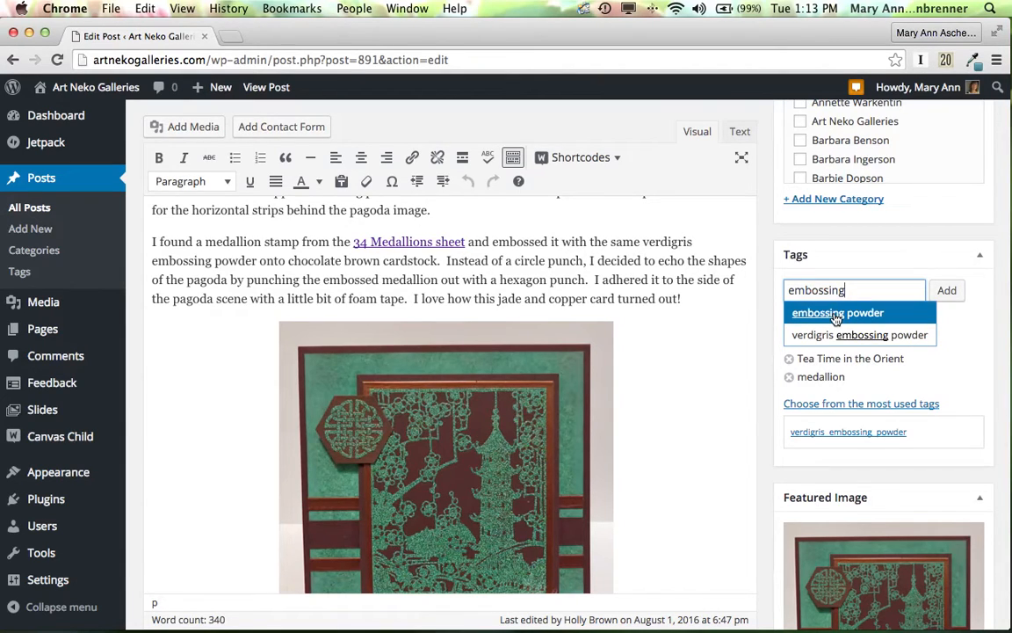
left_click(836, 313)
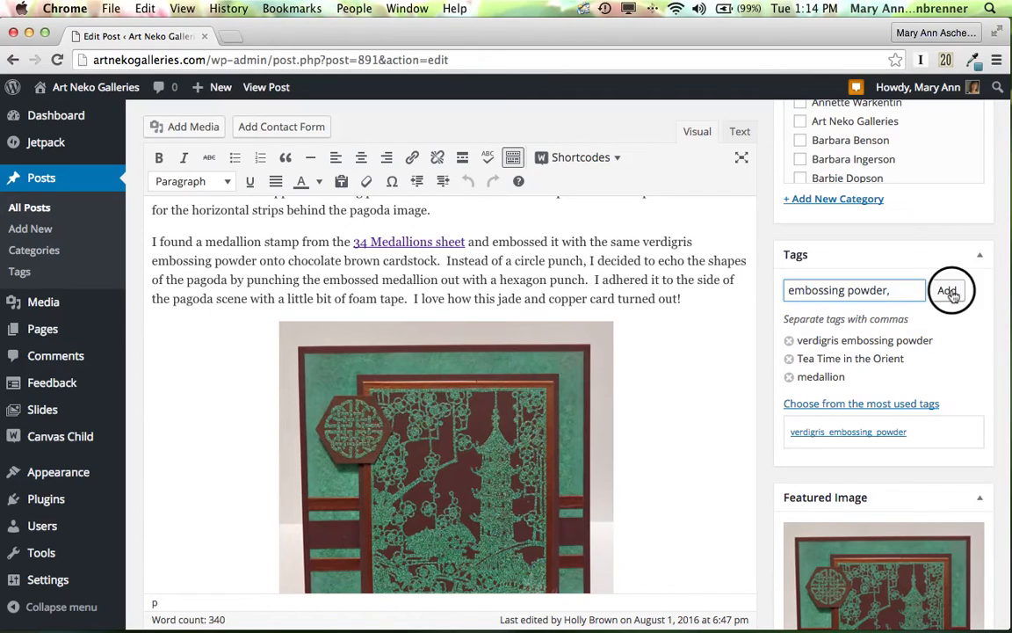
left_click(947, 290)
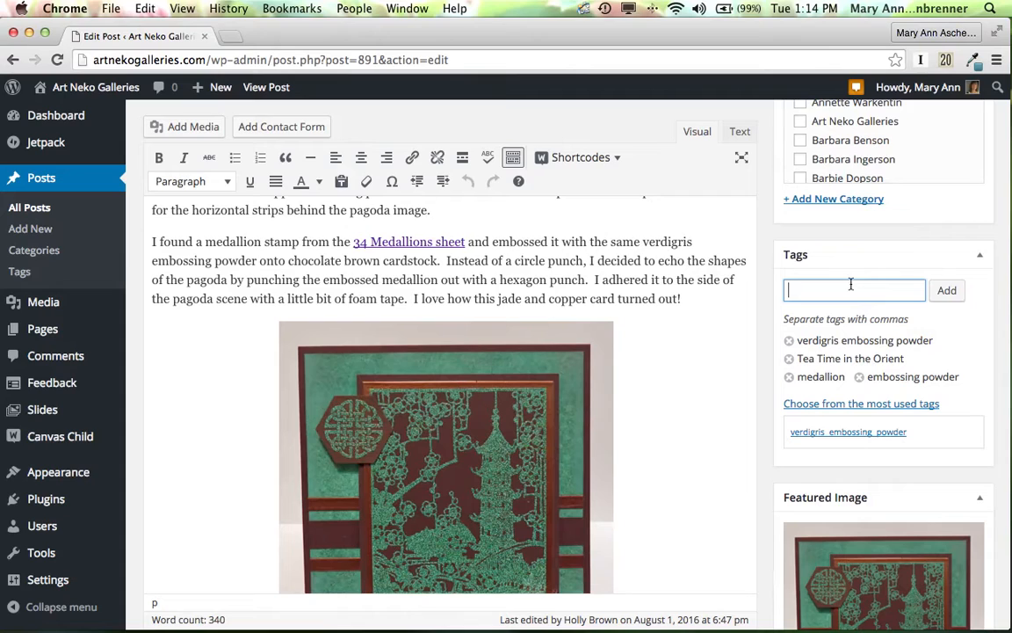
Enter 'pagoda' as the next tag for the post, correcting a typo.
type("poga")
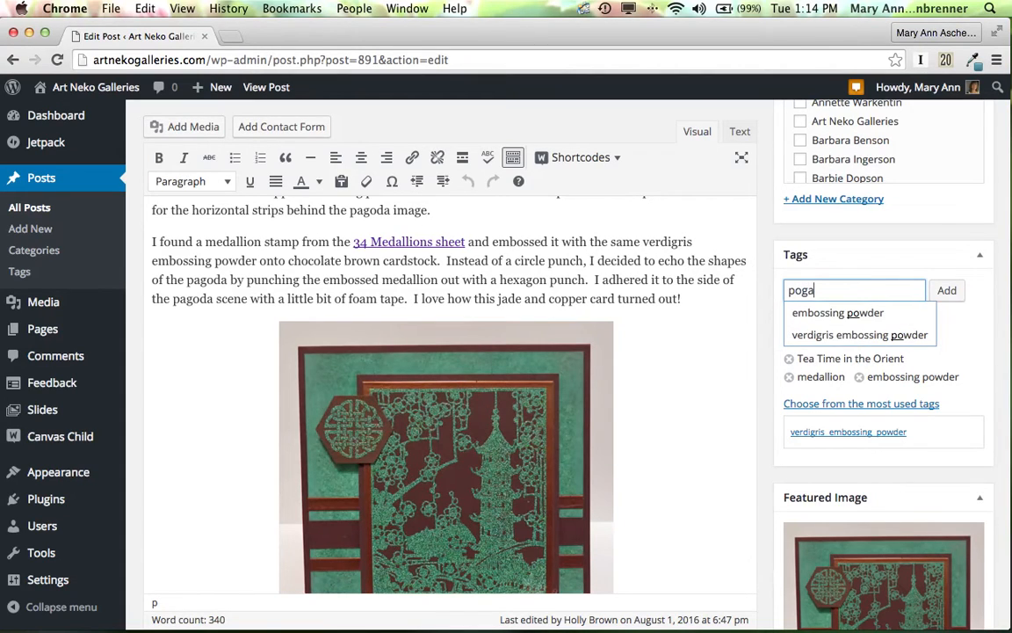
type("da")
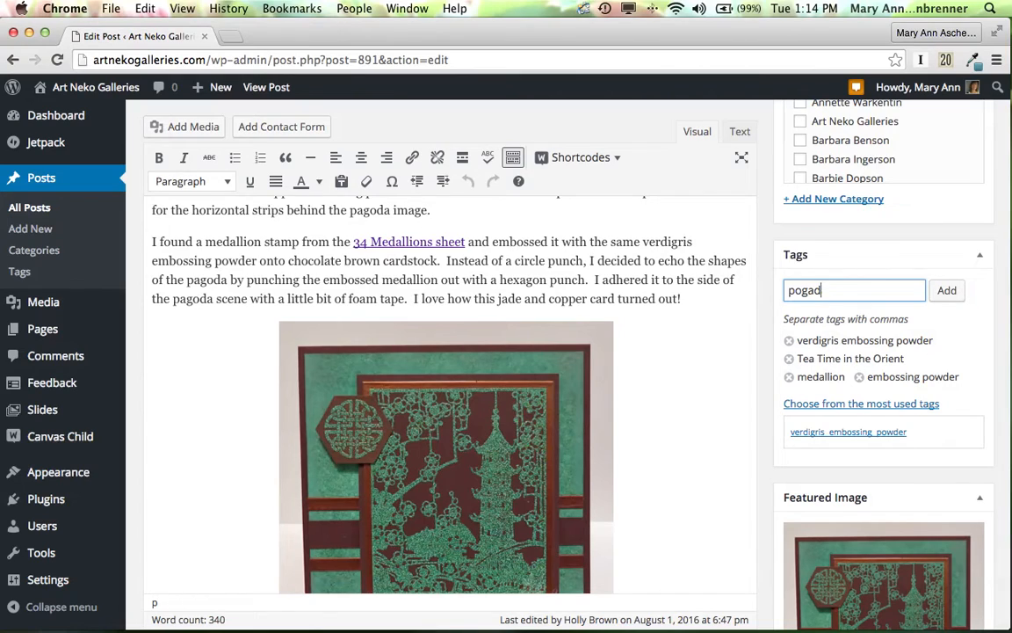
key("backspace")
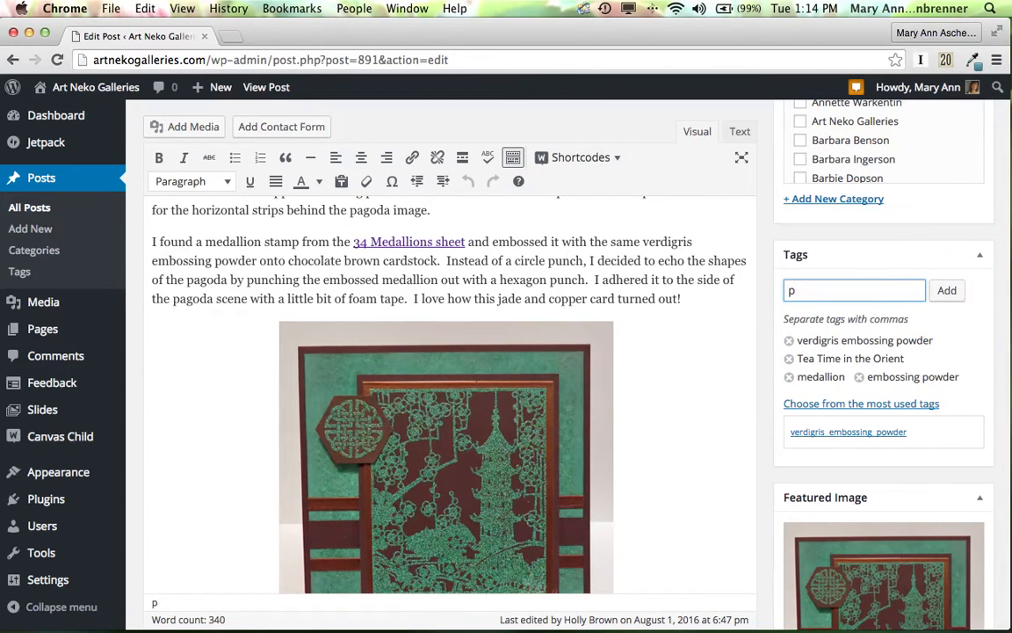
type("agoda")
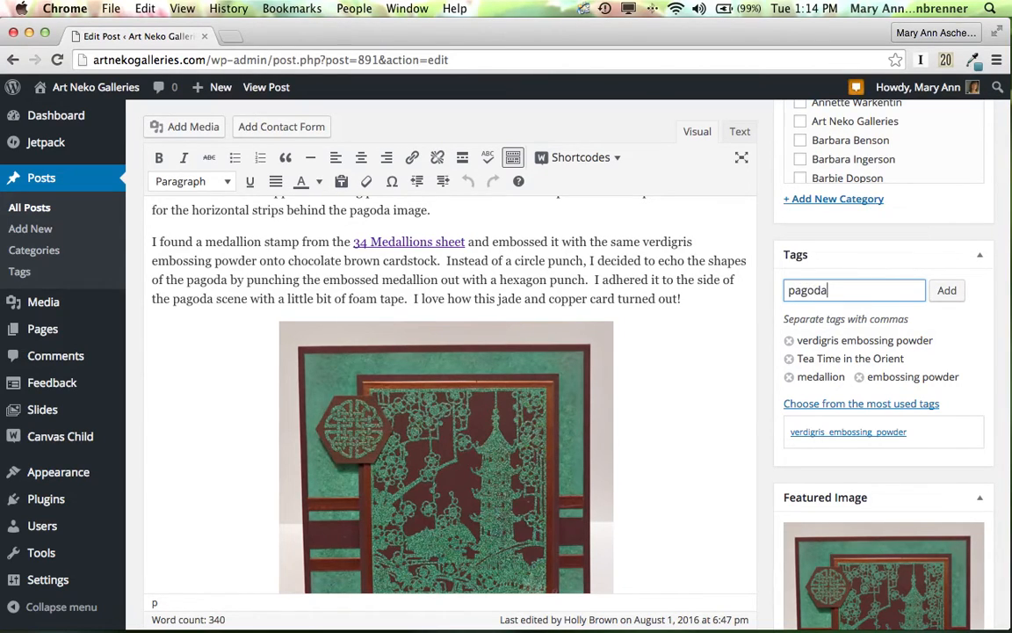
mouse_move(812, 312)
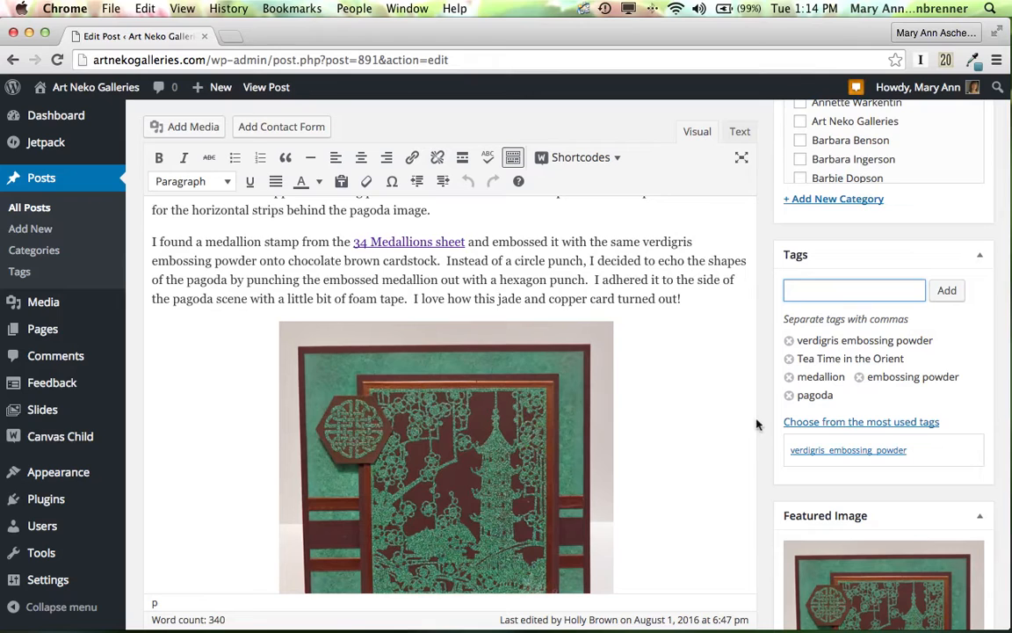
Trim the first image's caption to 'Tea Time in the Orient stamp collection.' removing the maker credit.
scroll("down", 3)
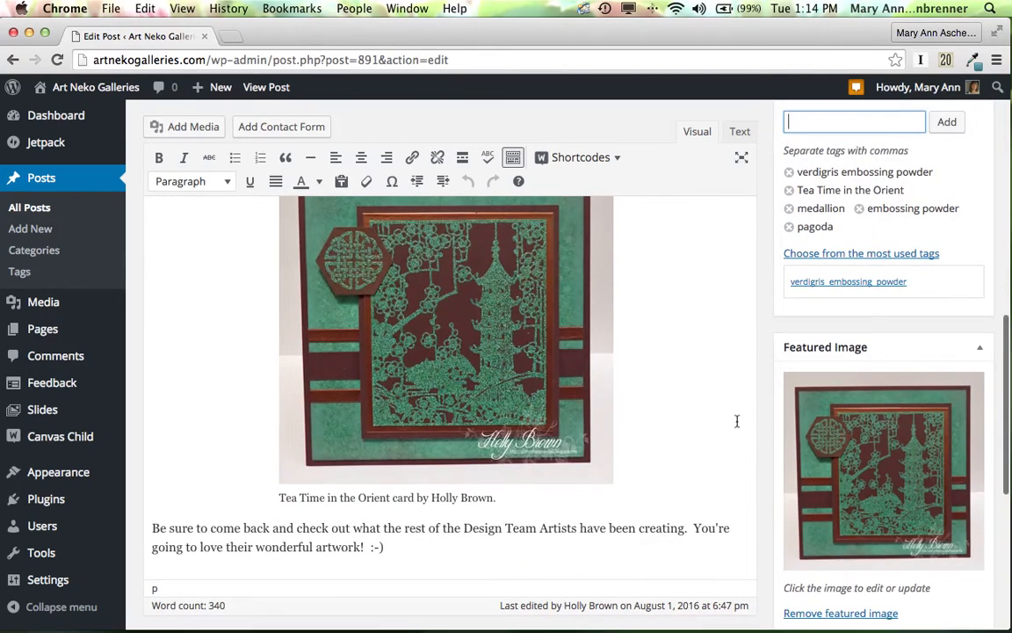
scroll("up", 3)
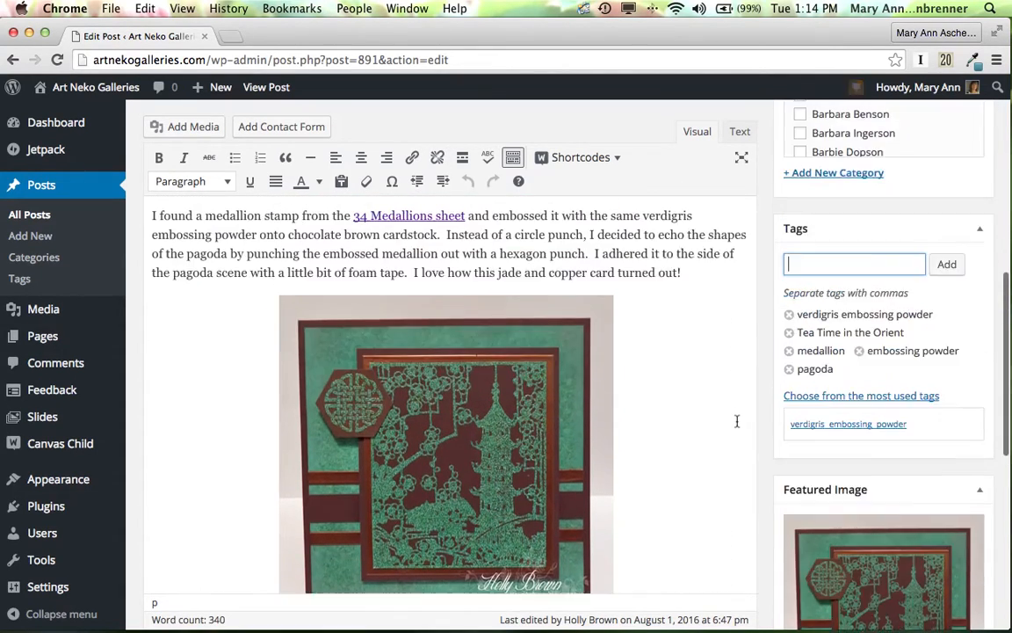
scroll("up", 3)
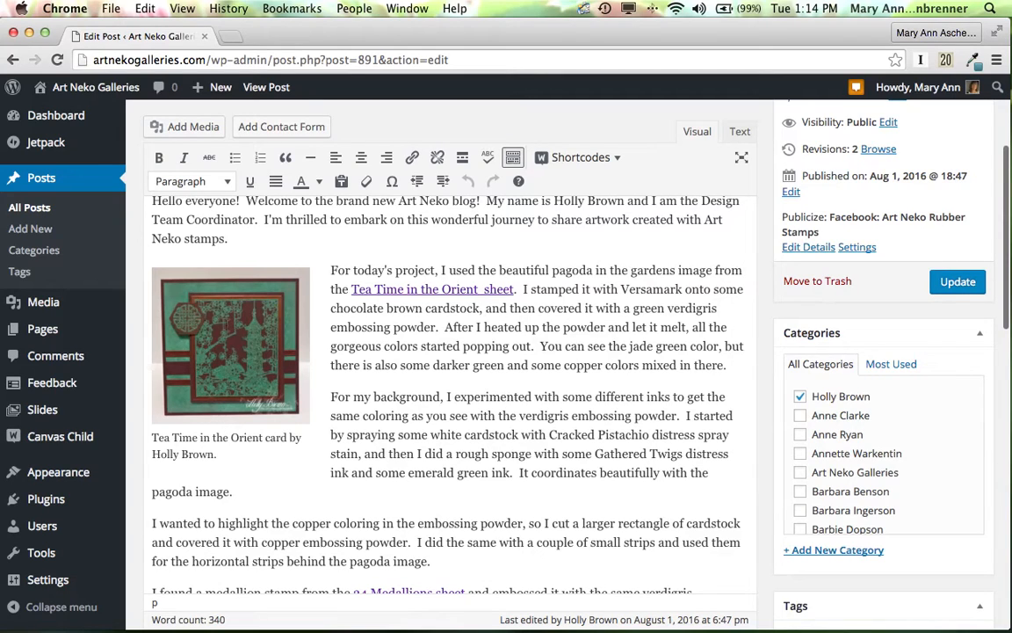
left_click(230, 344)
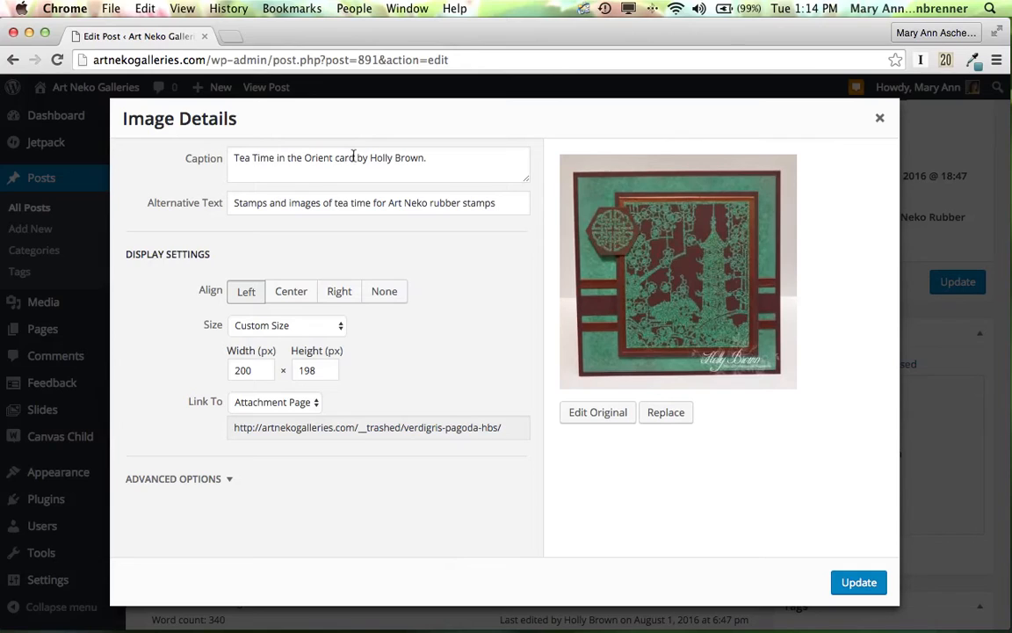
double_click(386, 158)
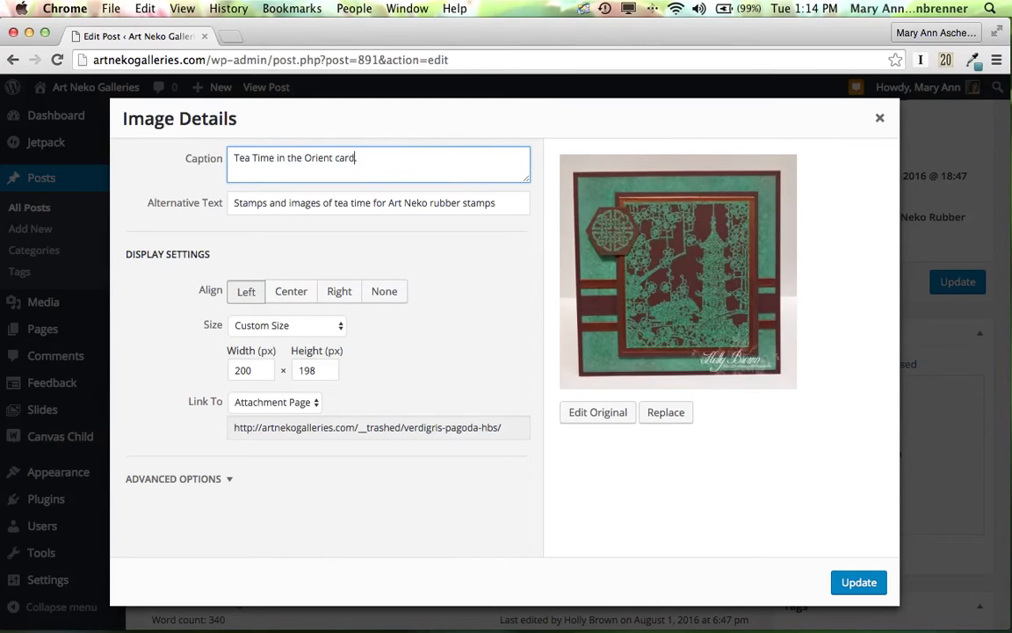
key("Backspace")
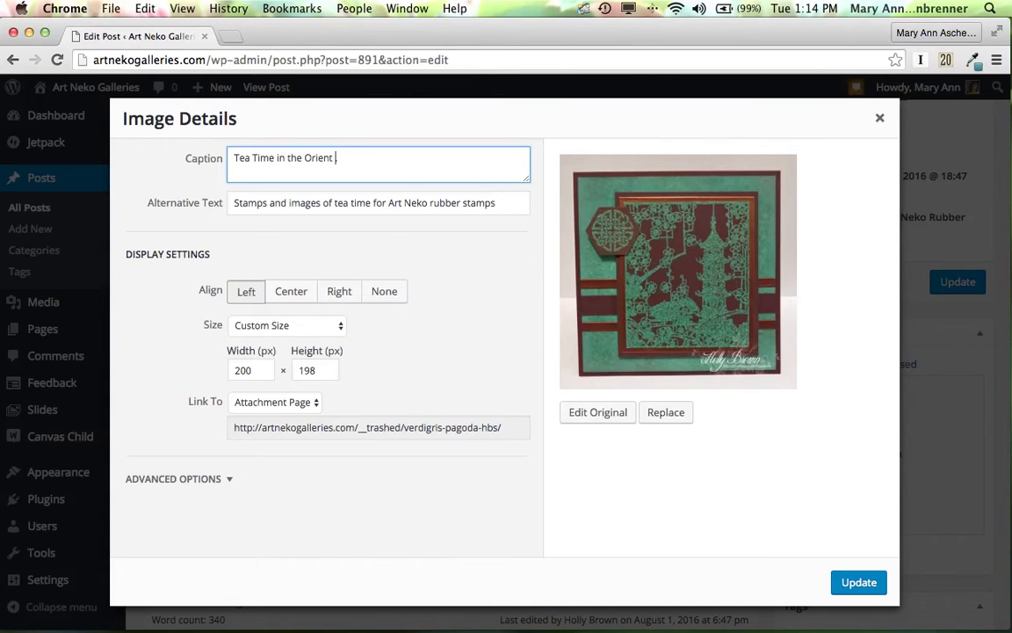
type(".")
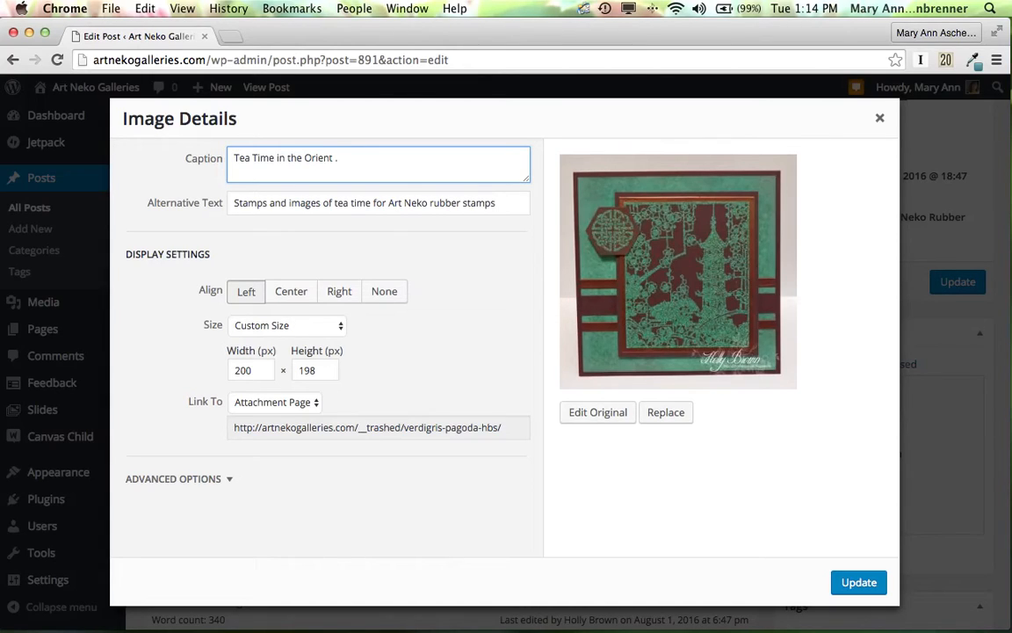
type("stamp collectio")
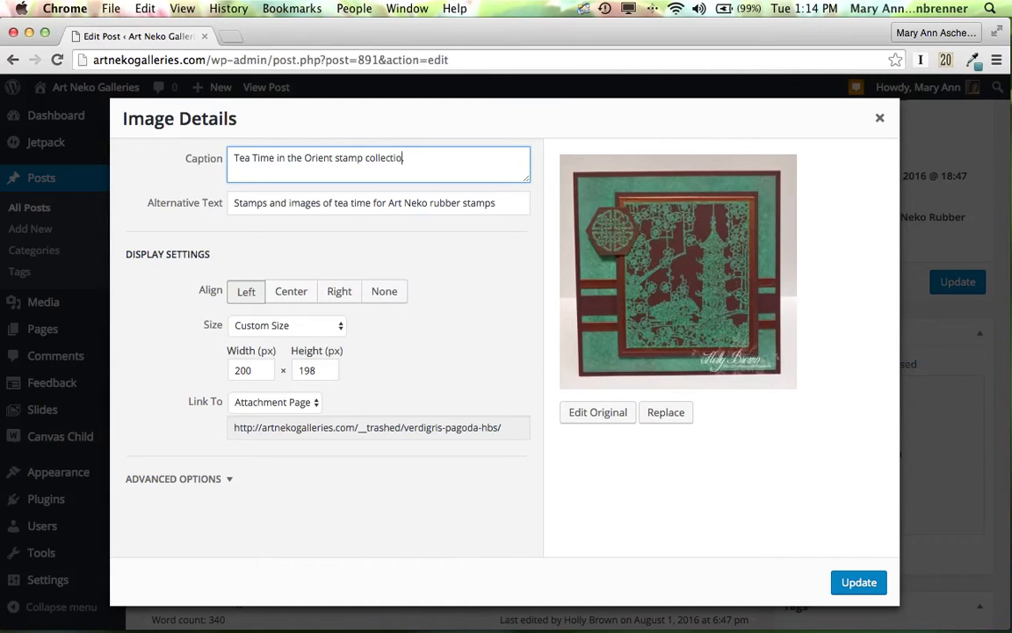
type("n.")
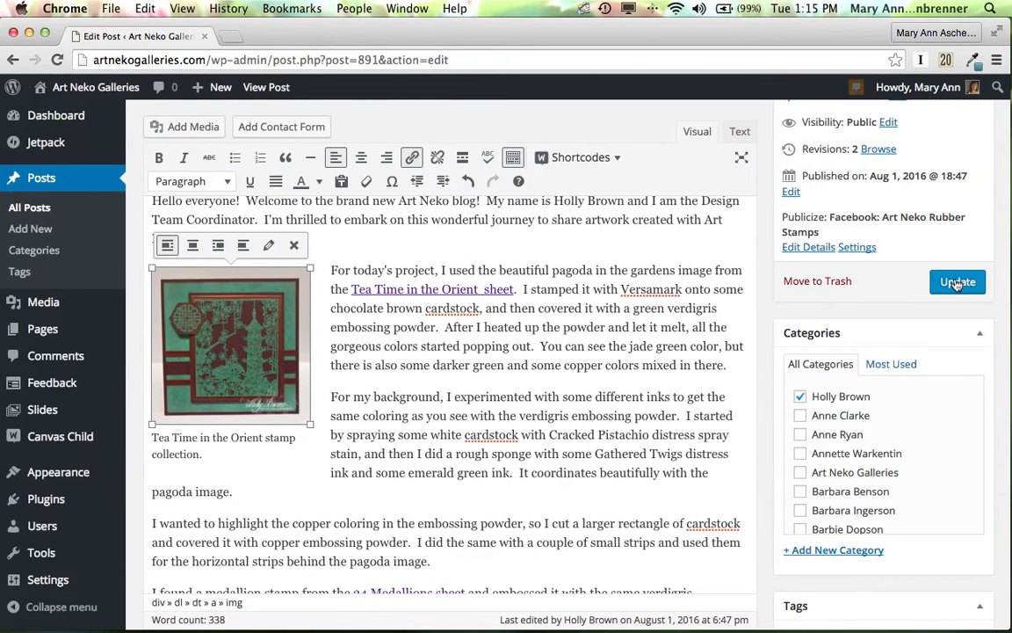
Update the post and view 'Tea Time in the Orient with Art Neko' live on the blog.
left_click(956, 281)
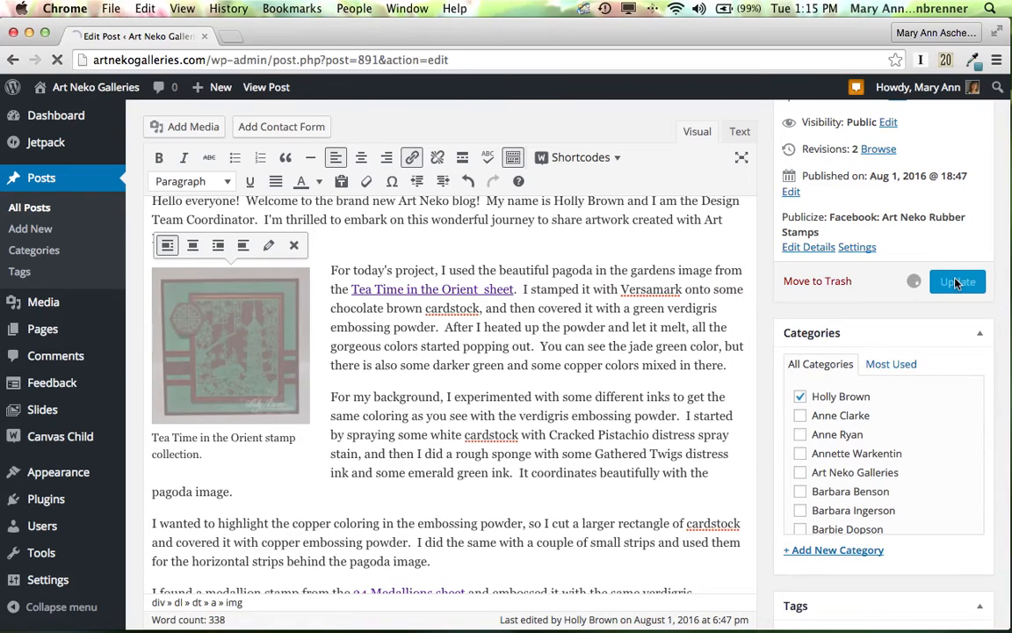
left_click(956, 281)
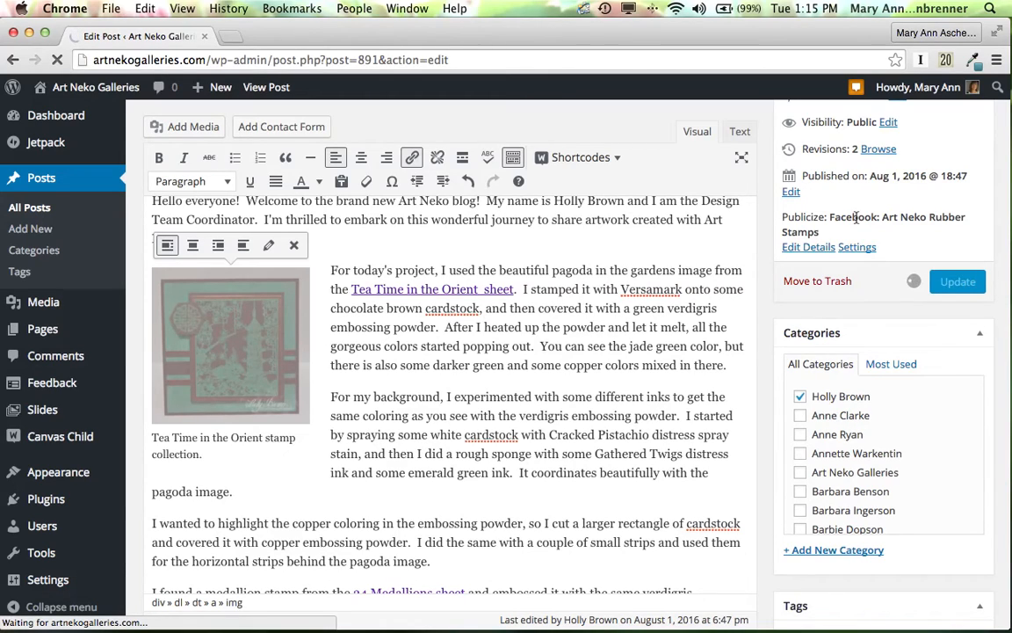
left_click(956, 282)
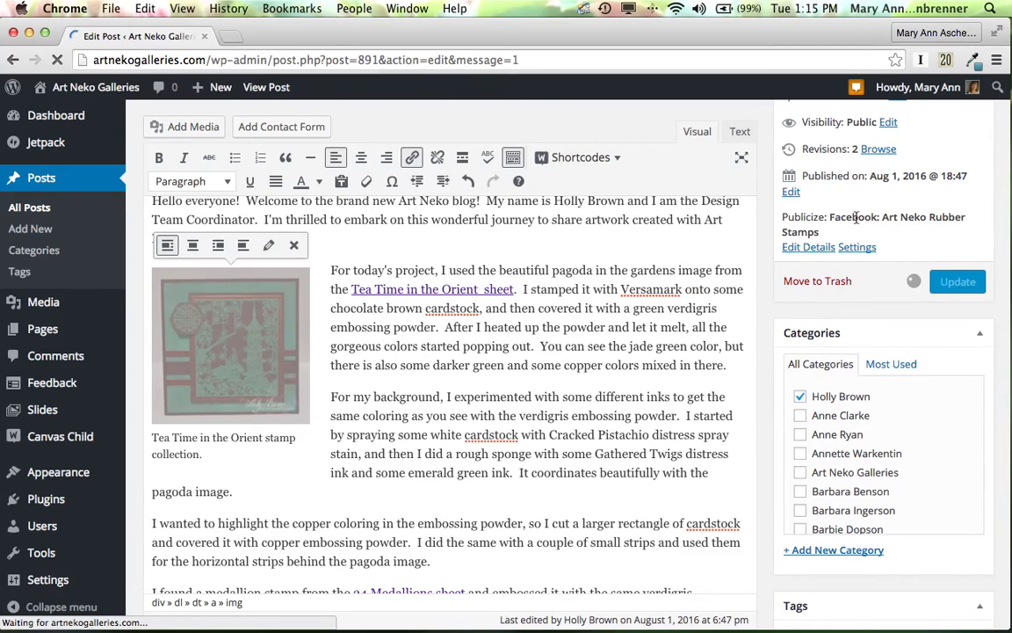
left_click(955, 281)
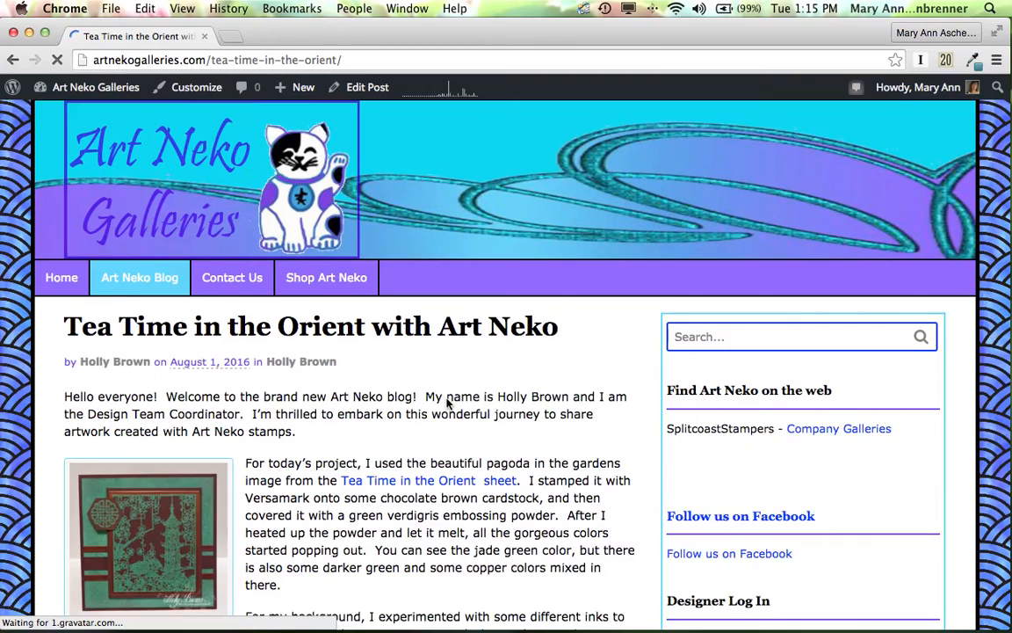
scroll("down", 3)
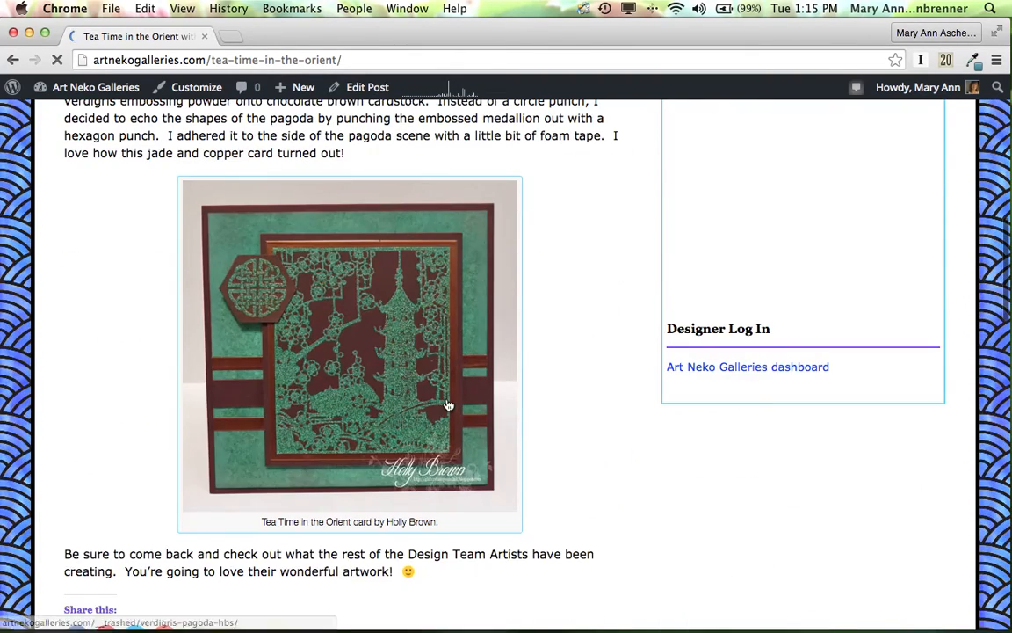
scroll("up", 3)
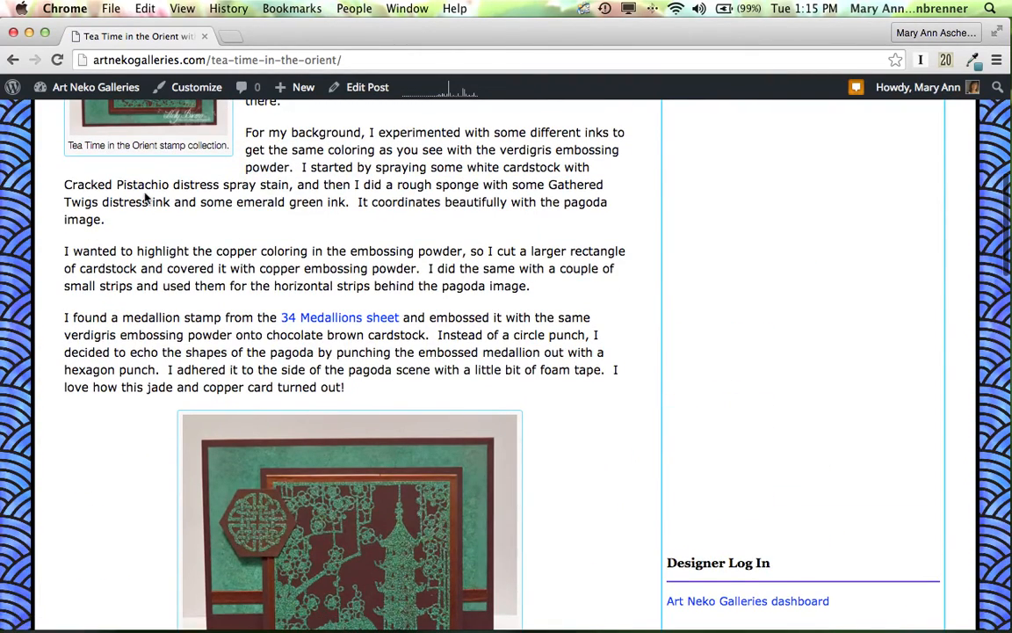
scroll("up", 3)
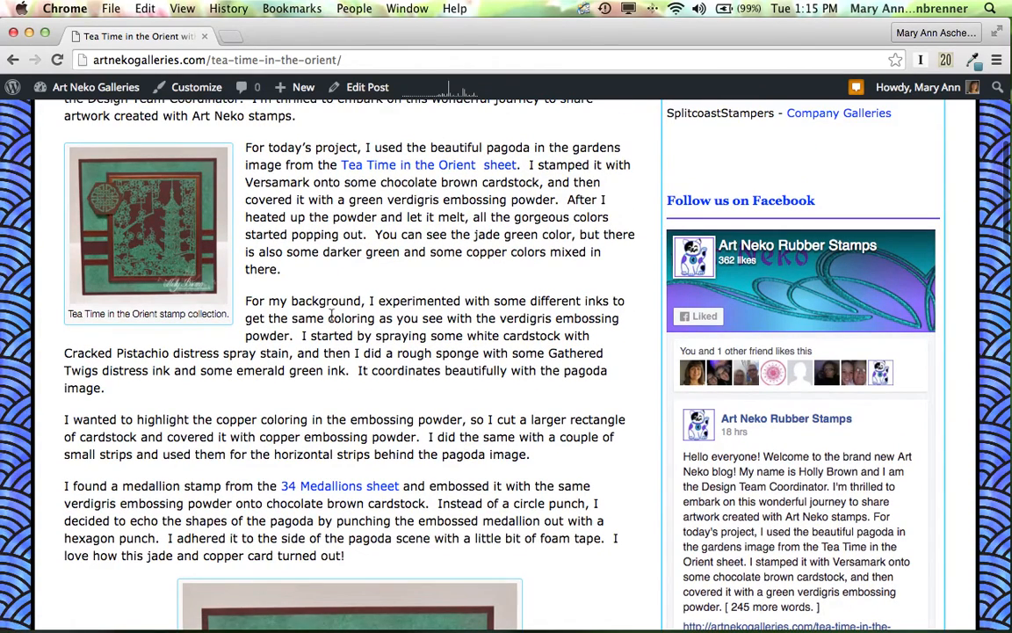
scroll("down", 3)
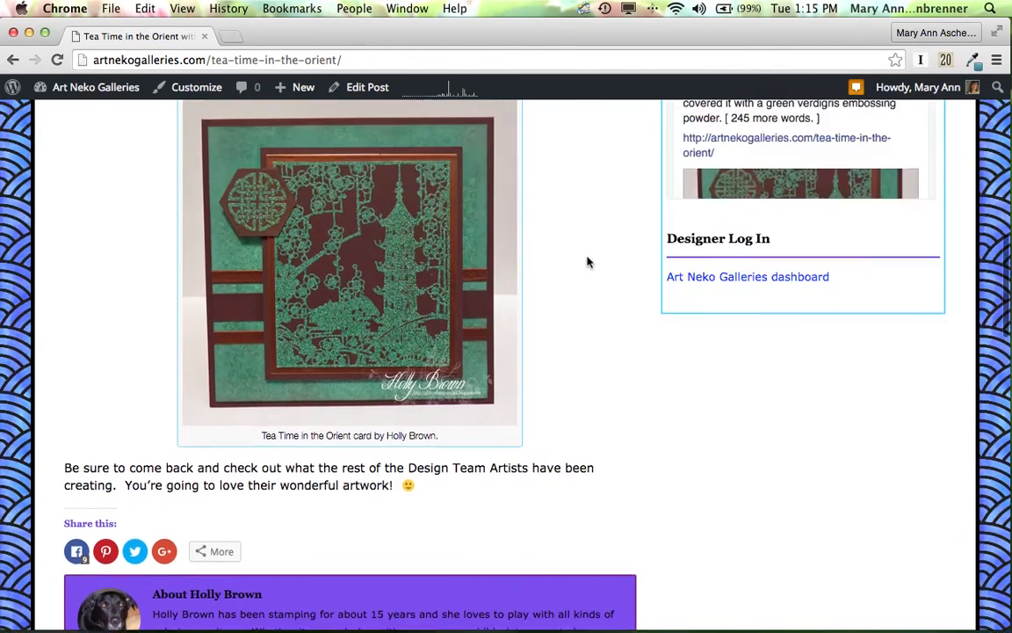
scroll("down", 3)
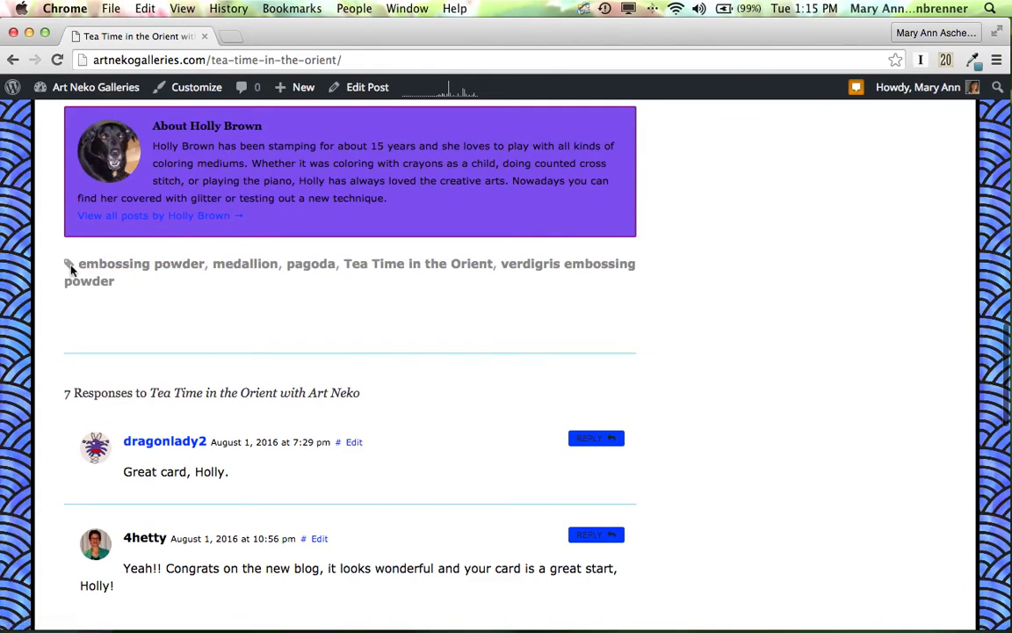
mouse_move(418, 264)
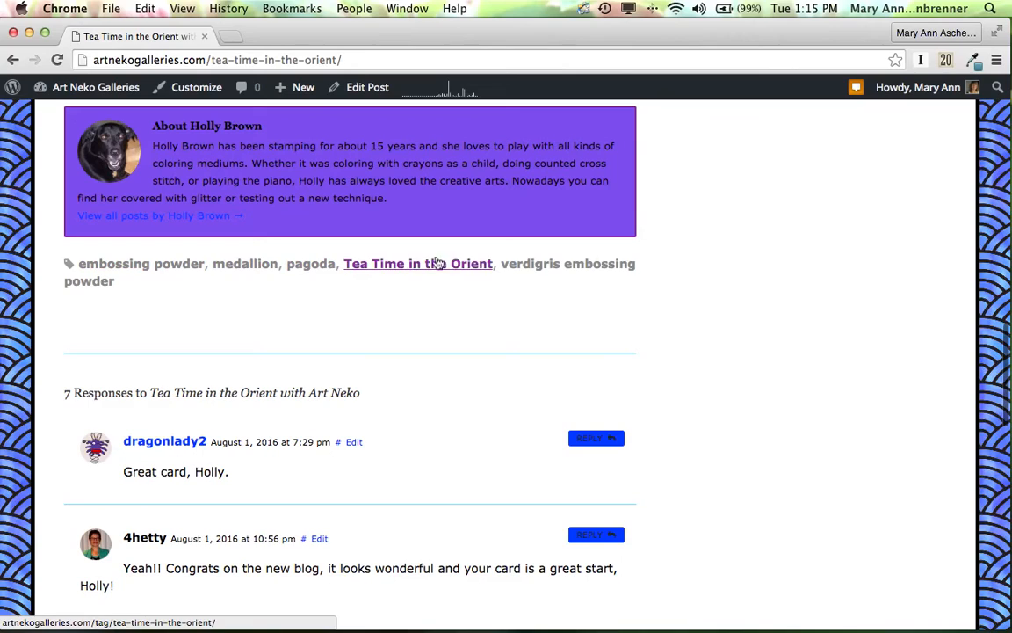
mouse_move(394, 294)
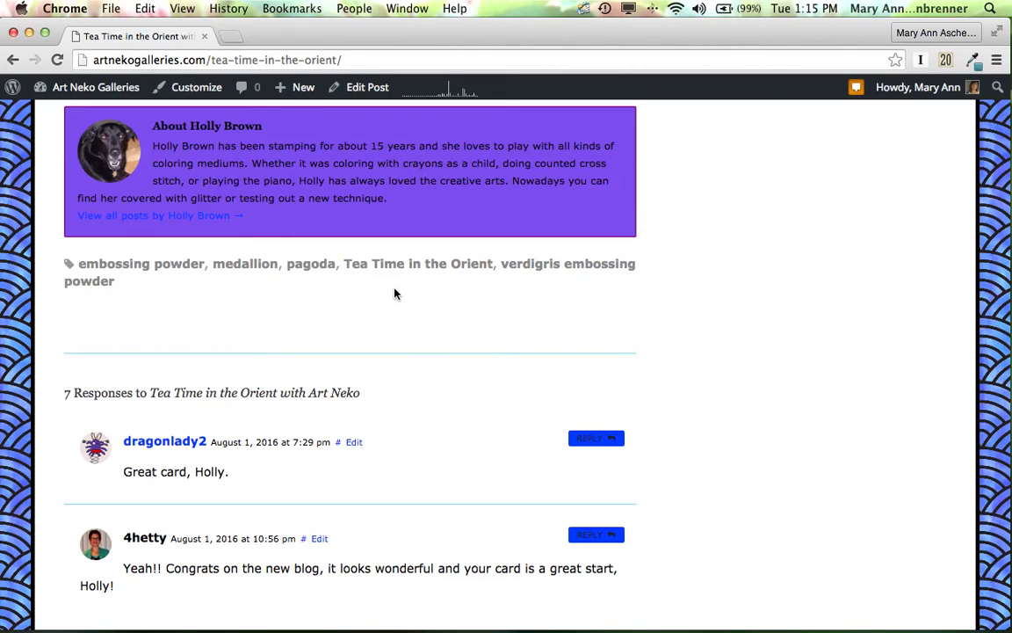
scroll("up", 3)
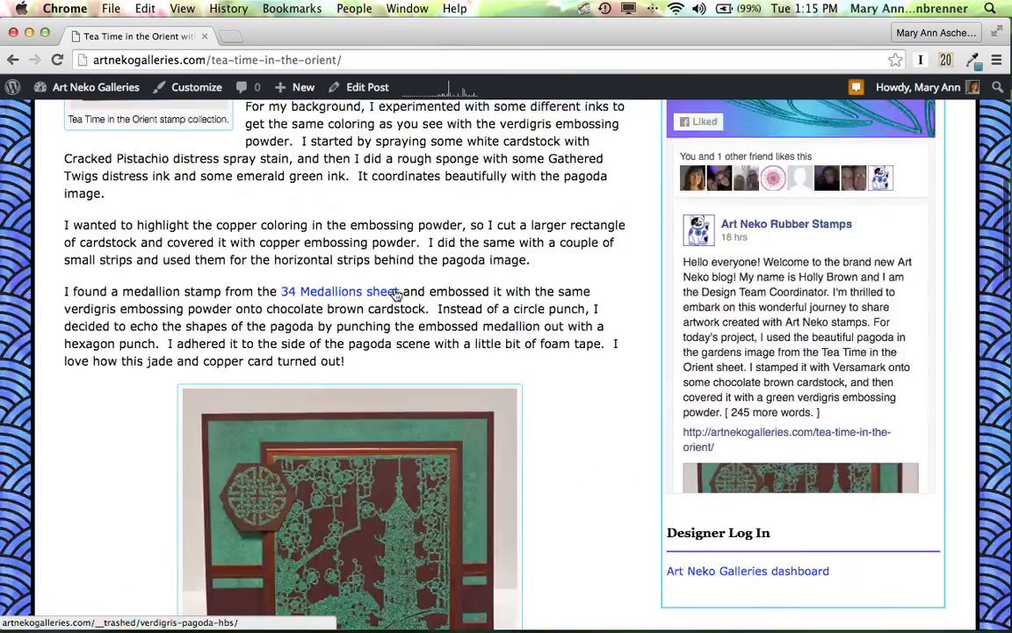
scroll("up", 3)
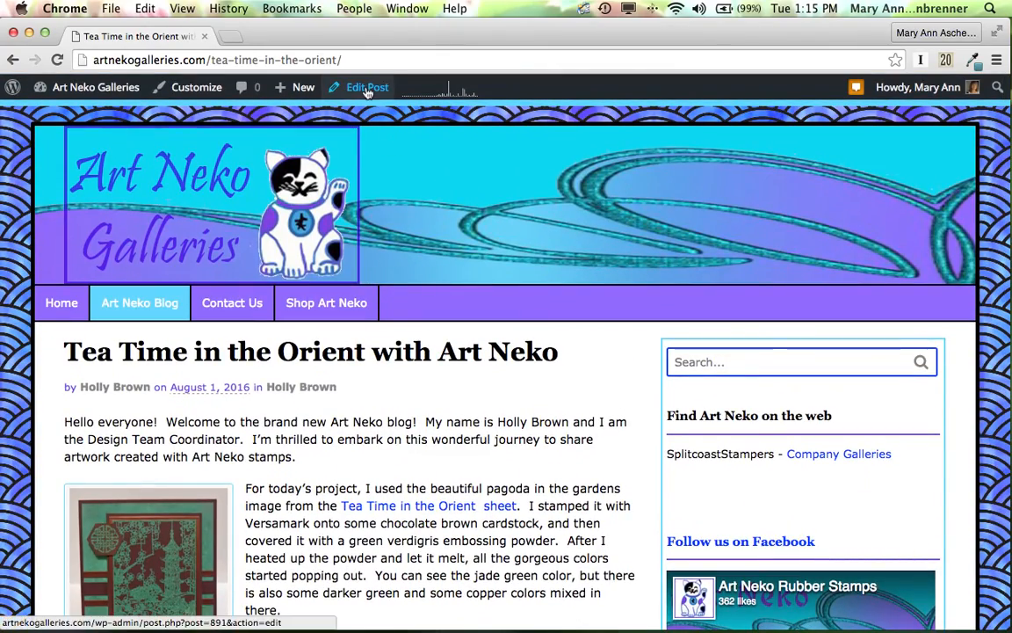
left_click(365, 88)
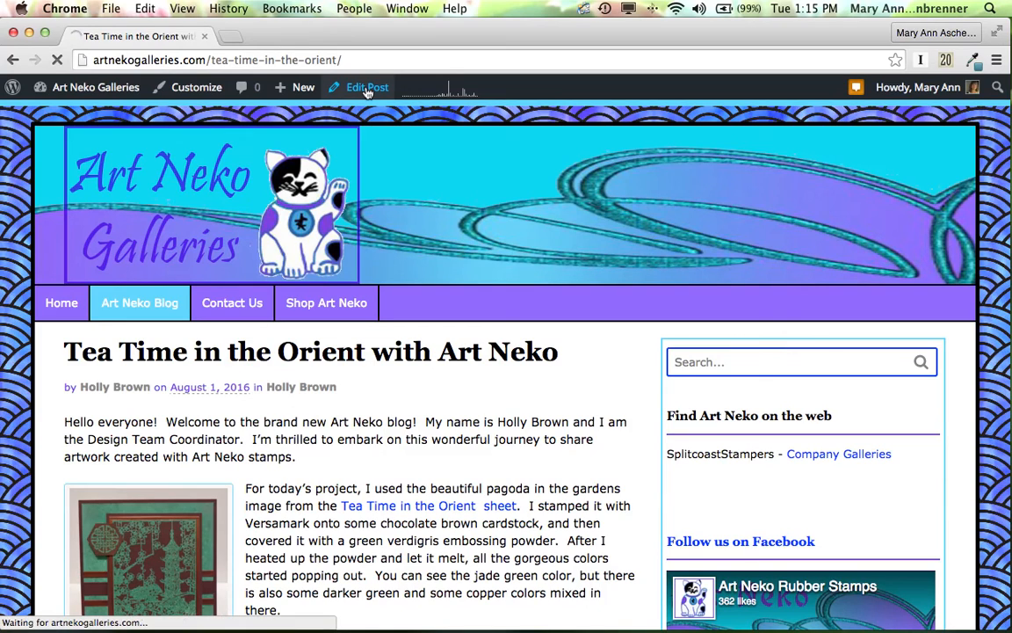